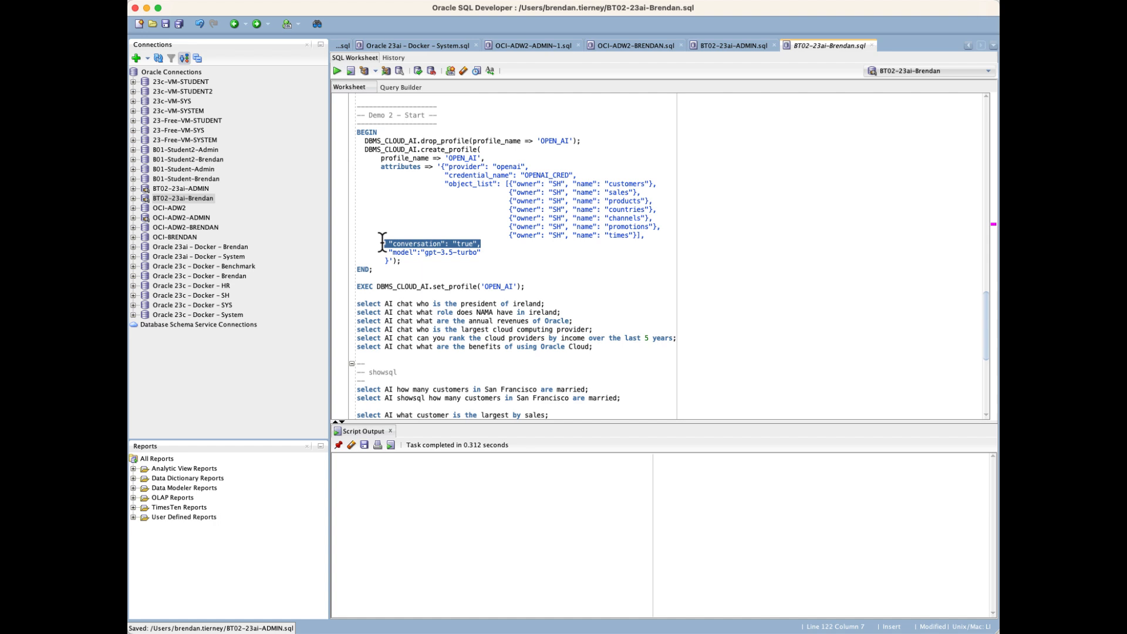
Position the caret in the worksheet at the OPEN_AI profile creation block.
click(431, 244)
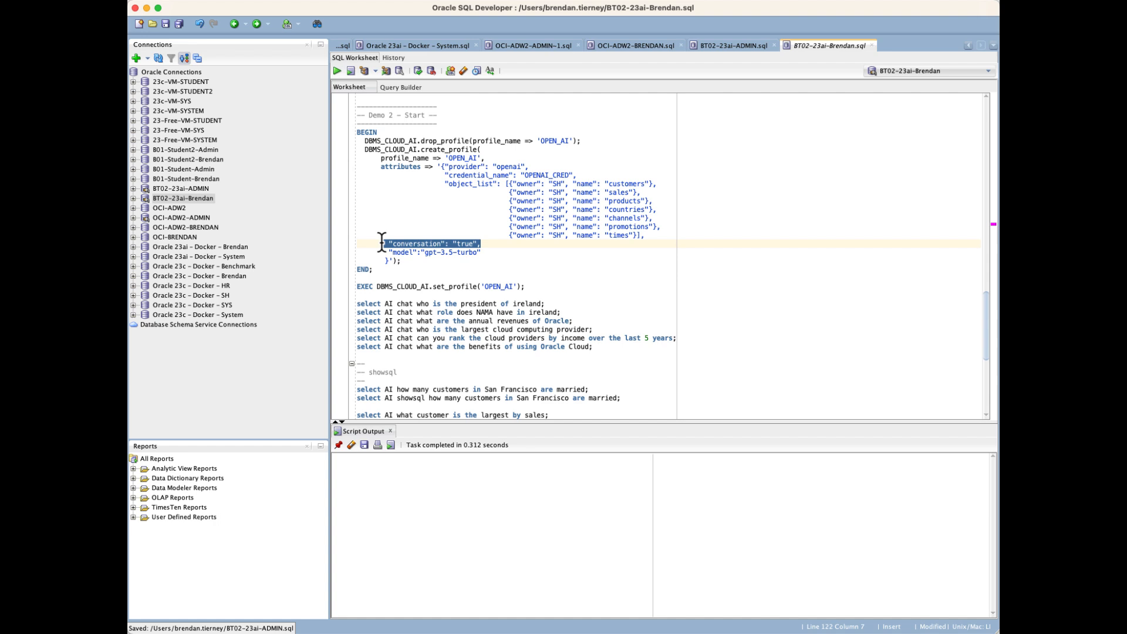
mouse_move(446, 279)
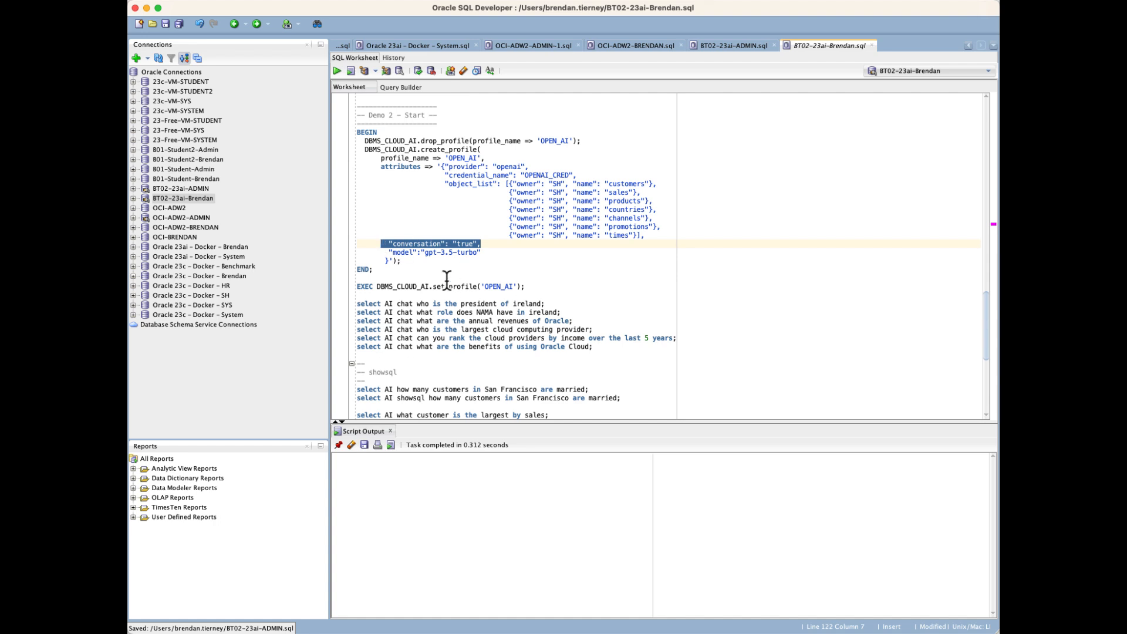
click(369, 303)
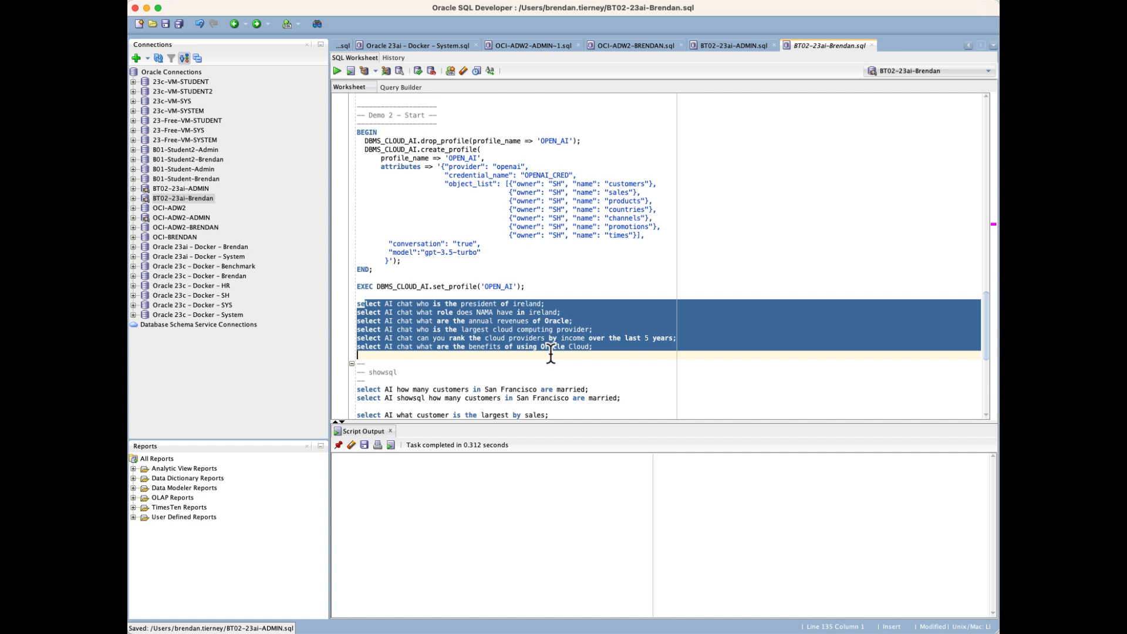
click(380, 269)
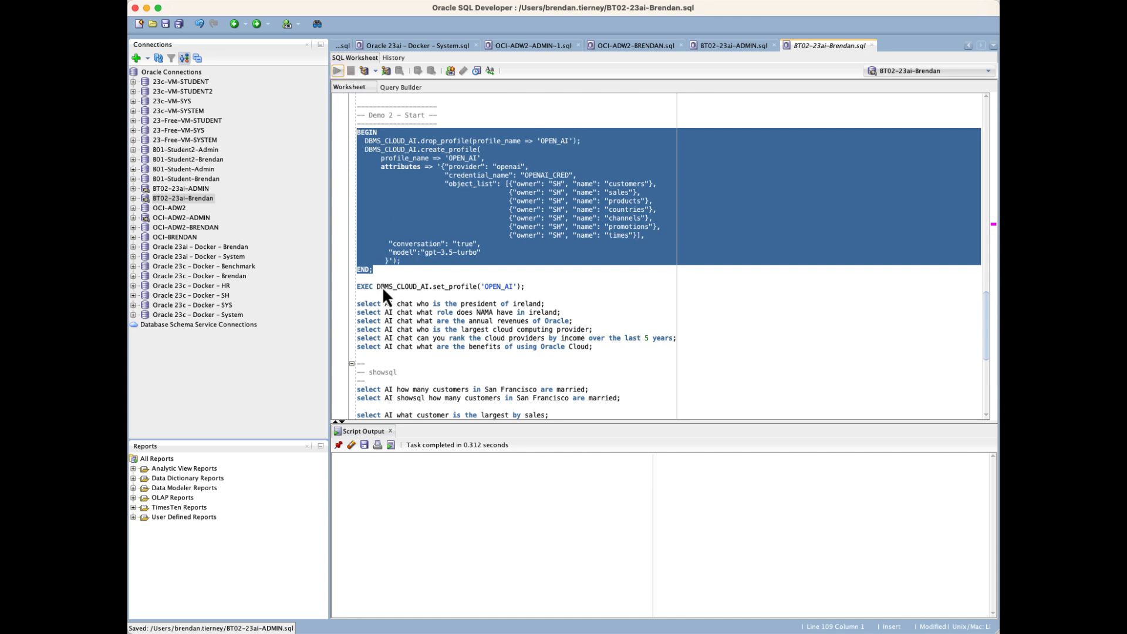
Create the OPEN_AI profile, set it as the active AI profile, and scroll to the showsql section.
click(349, 70)
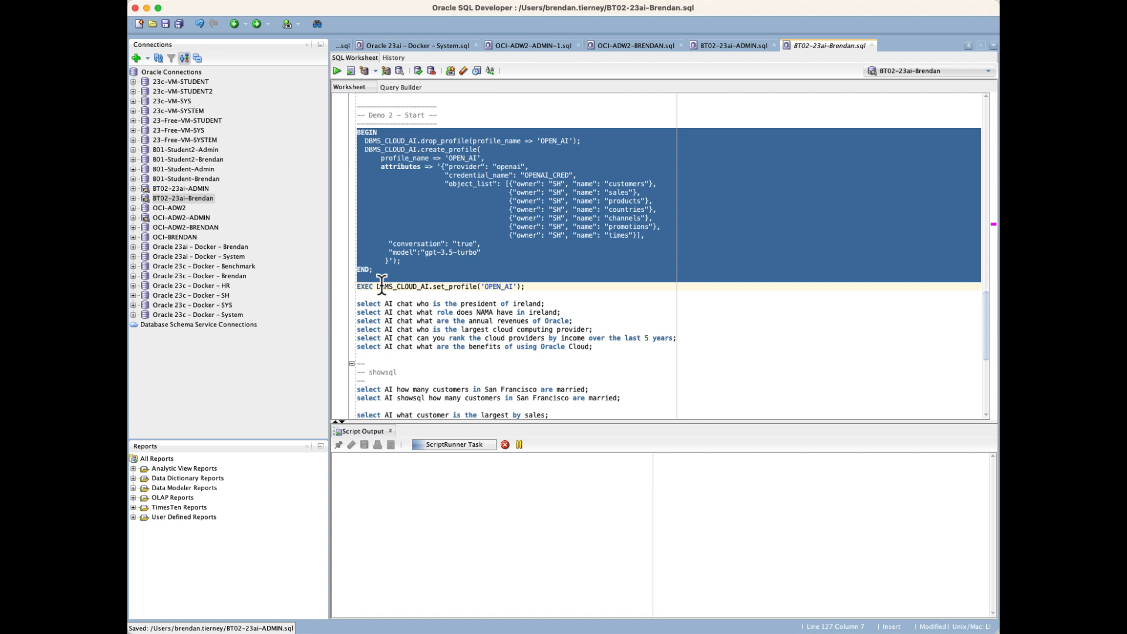
click(350, 69)
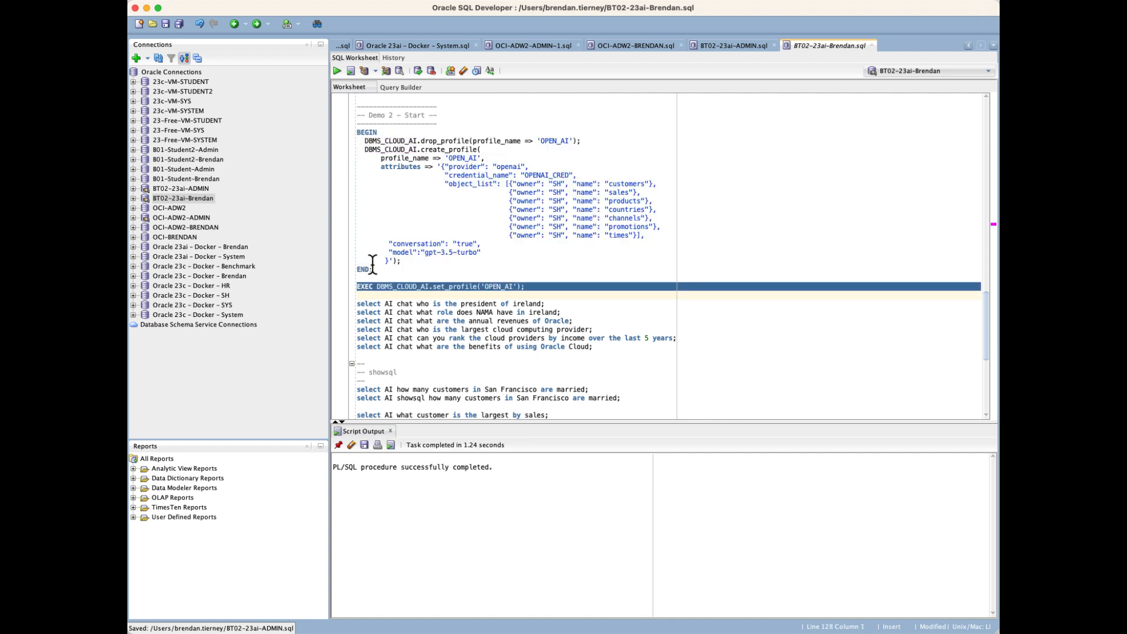
click(350, 71)
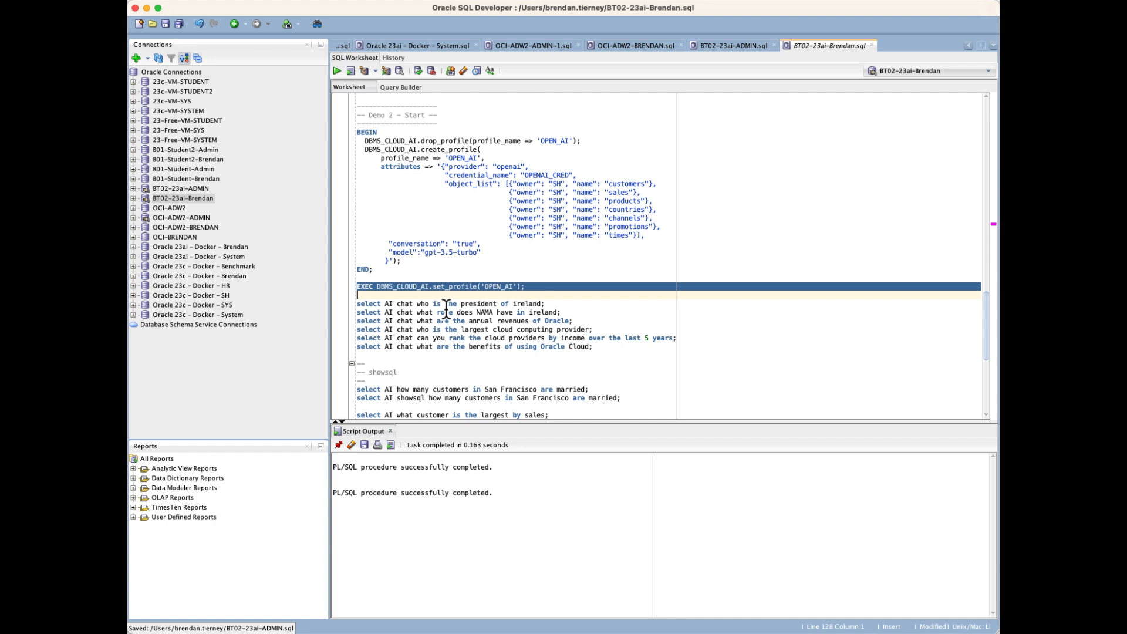
mouse_move(514, 357)
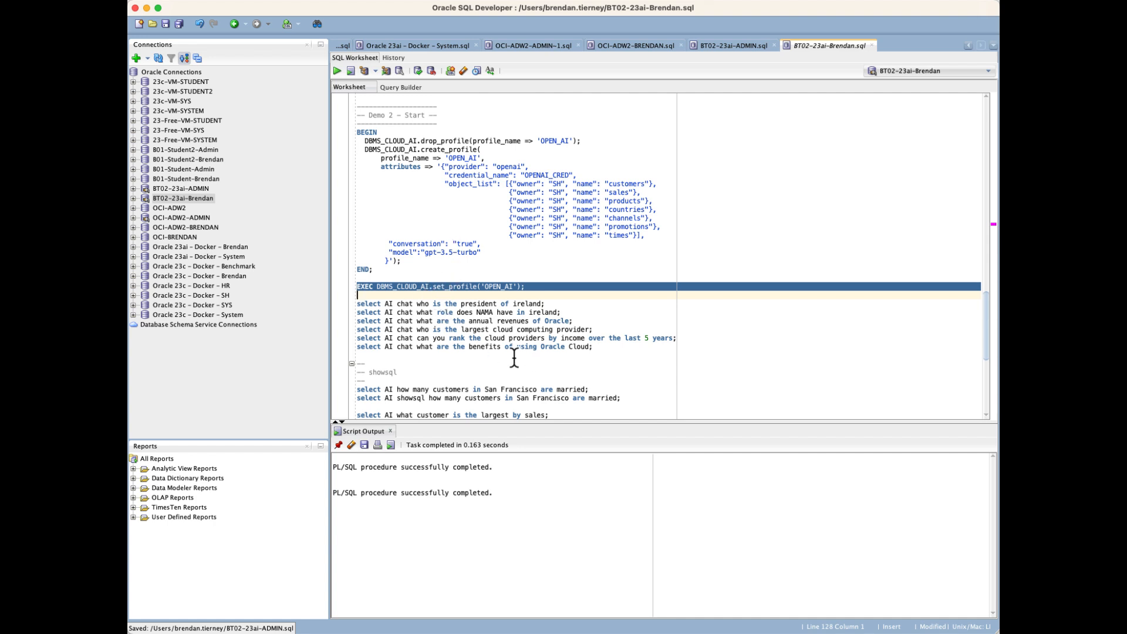
scroll(down, 3)
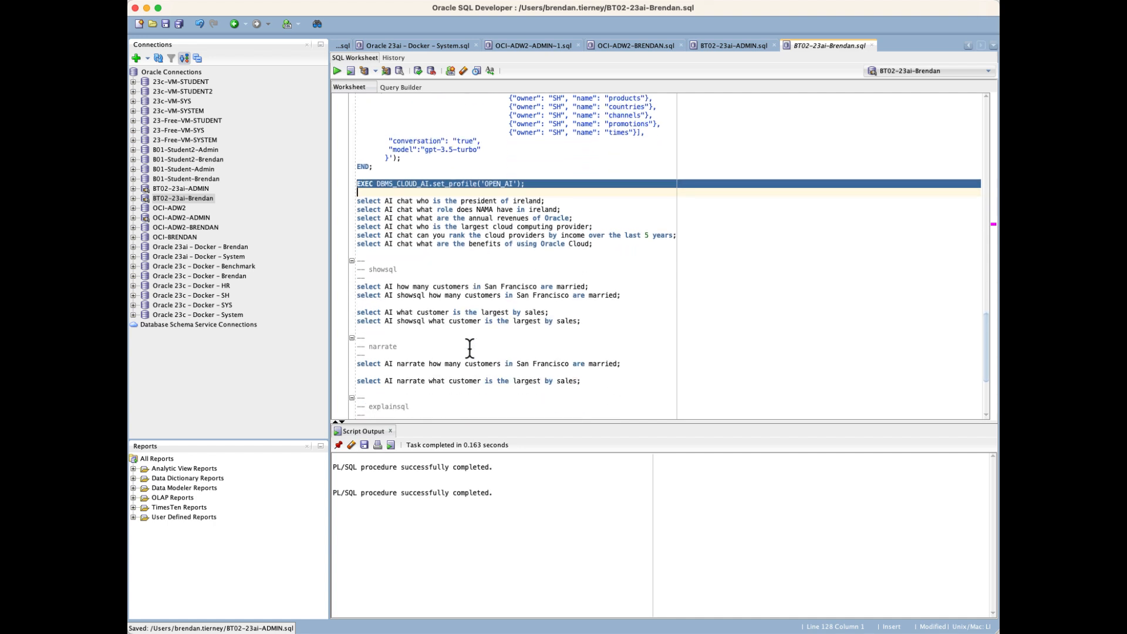
mouse_move(400, 286)
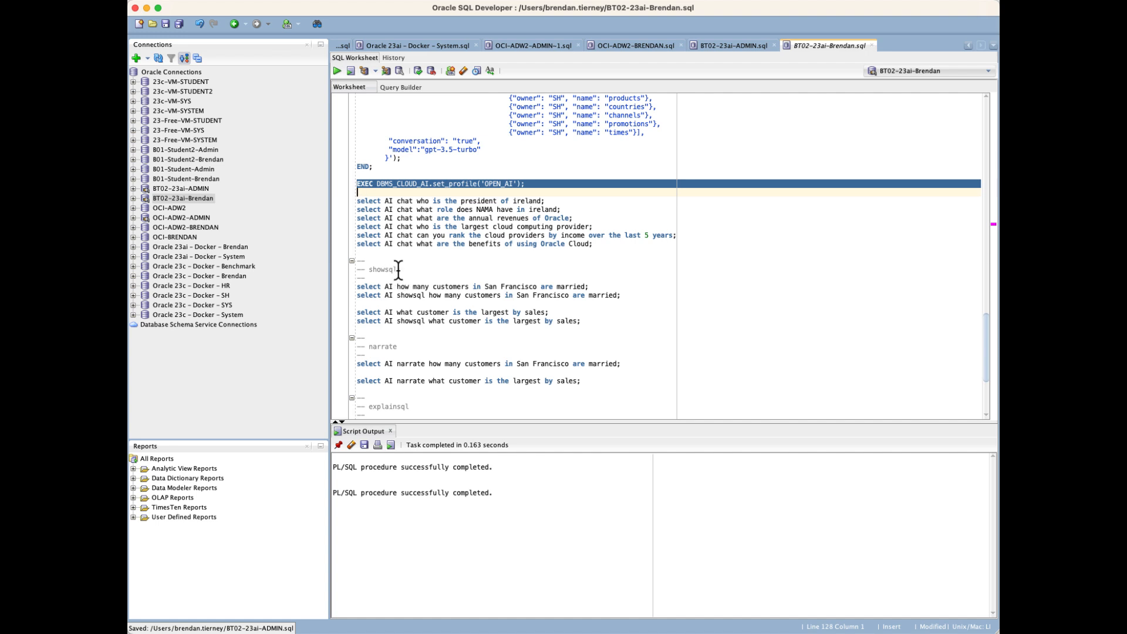
Run the plain Select AI question on married San Francisco customers, returning a count of 0.
double_click(381, 269)
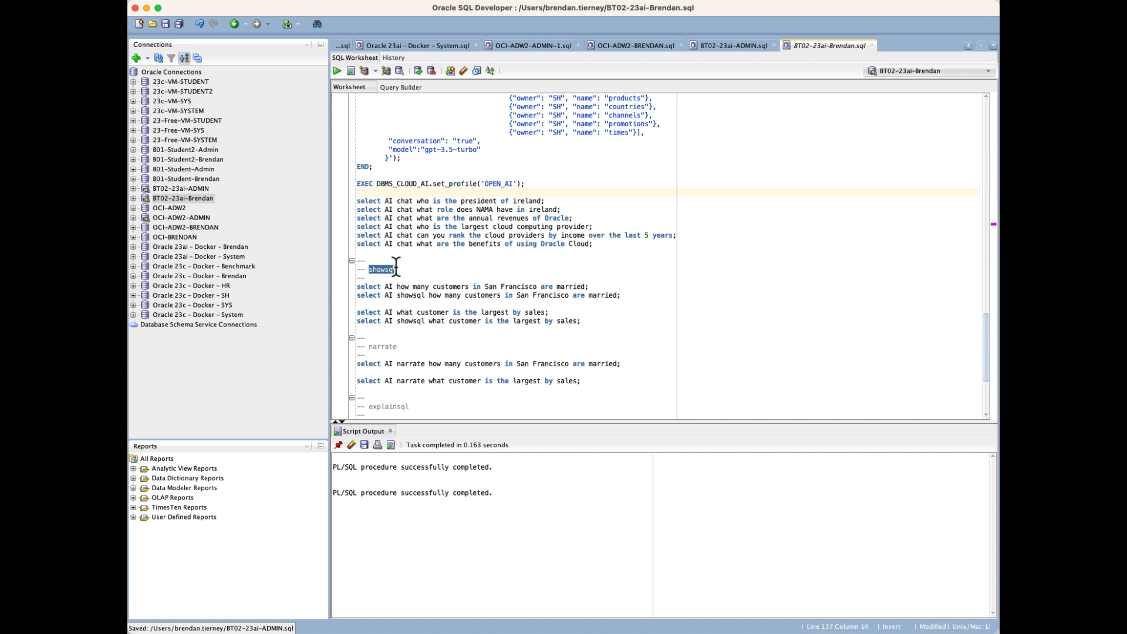
right_click(416, 286)
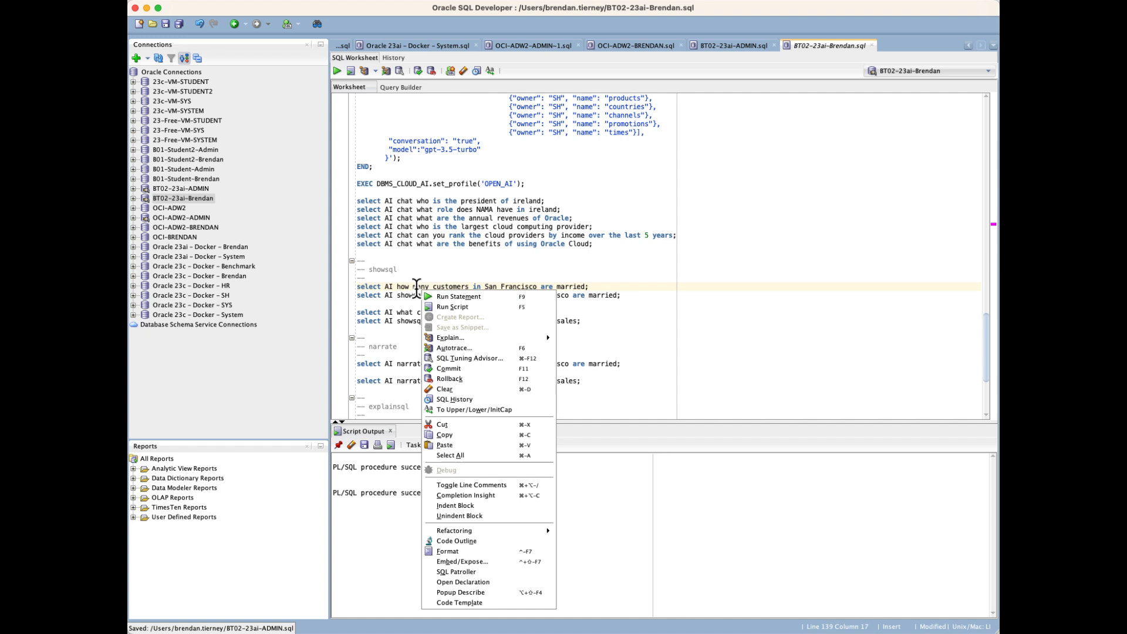
click(456, 295)
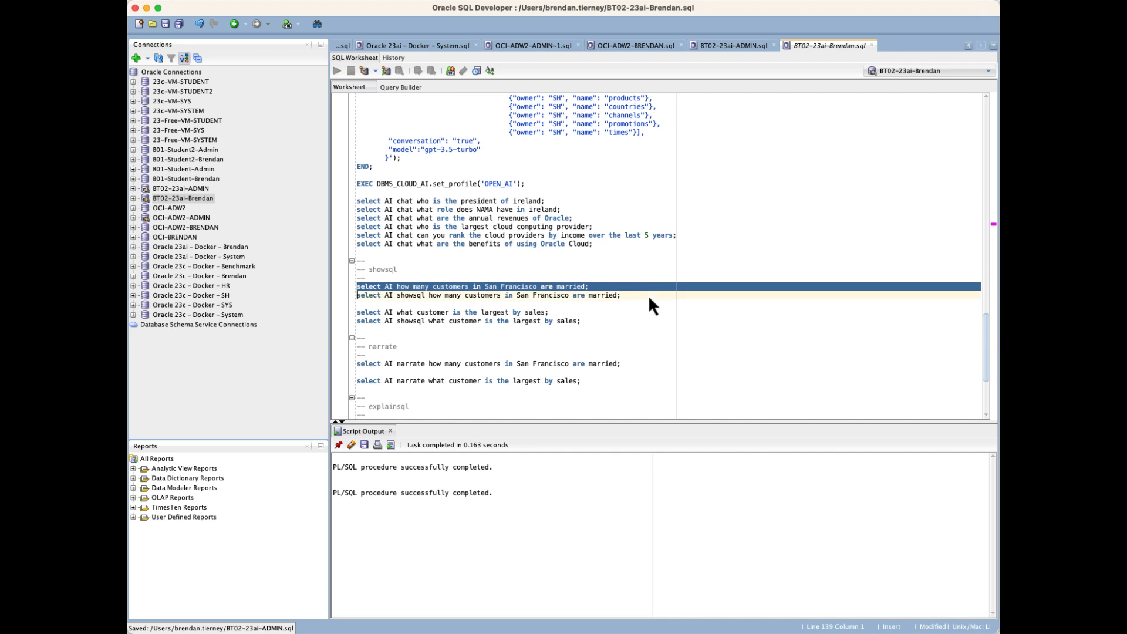
click(337, 71)
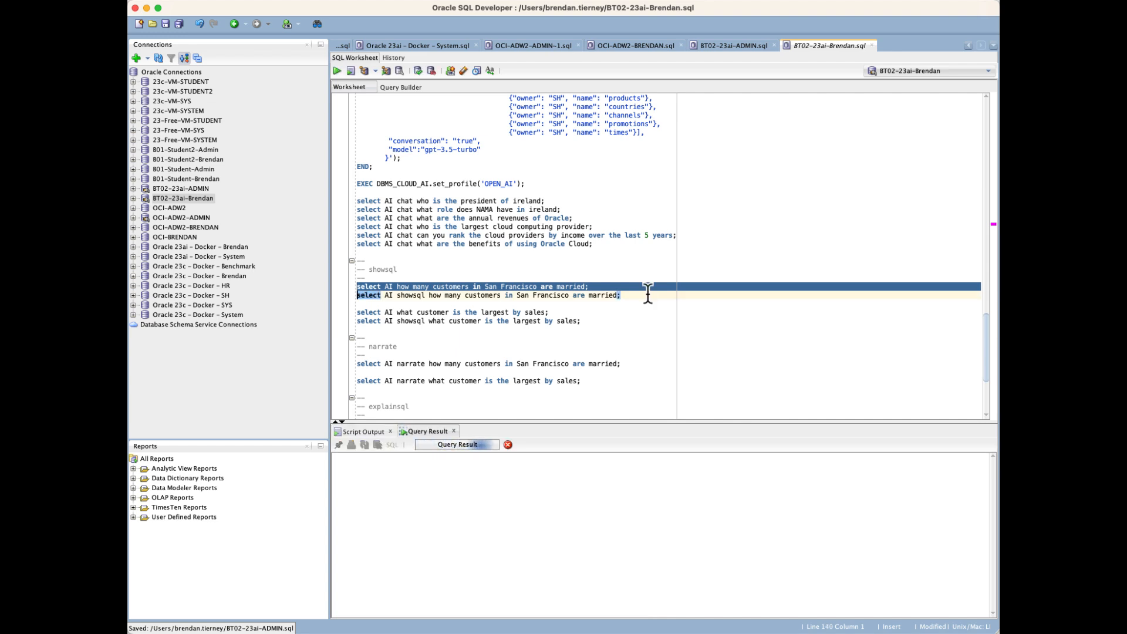
Run the showsql version of the married San Francisco customers question.
click(337, 70)
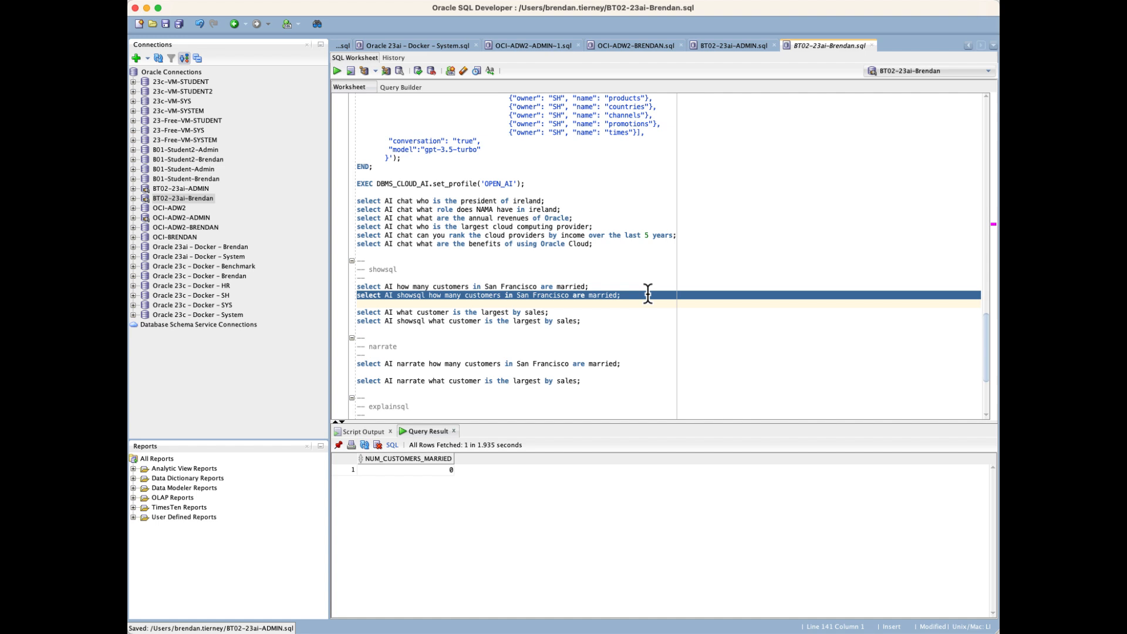
mouse_move(651, 305)
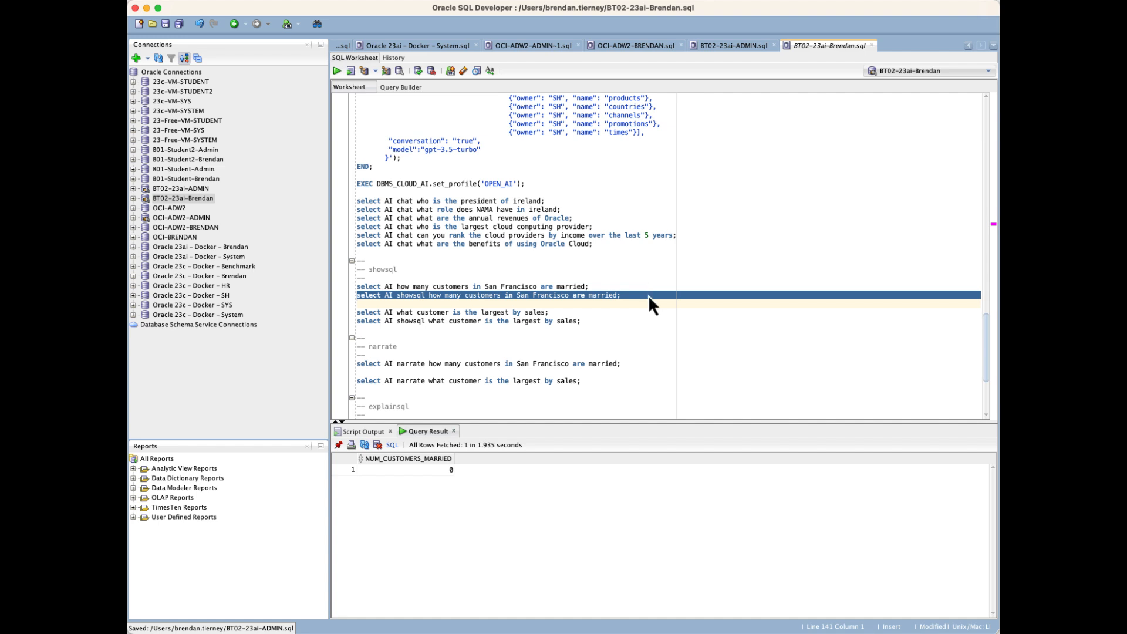
click(337, 71)
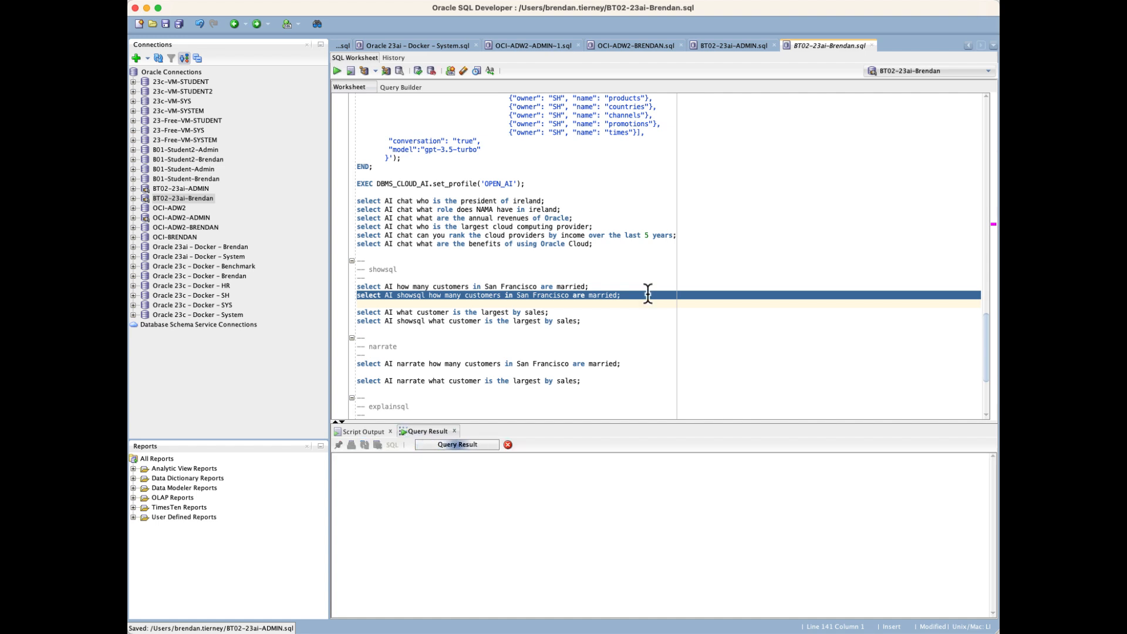
click(350, 71)
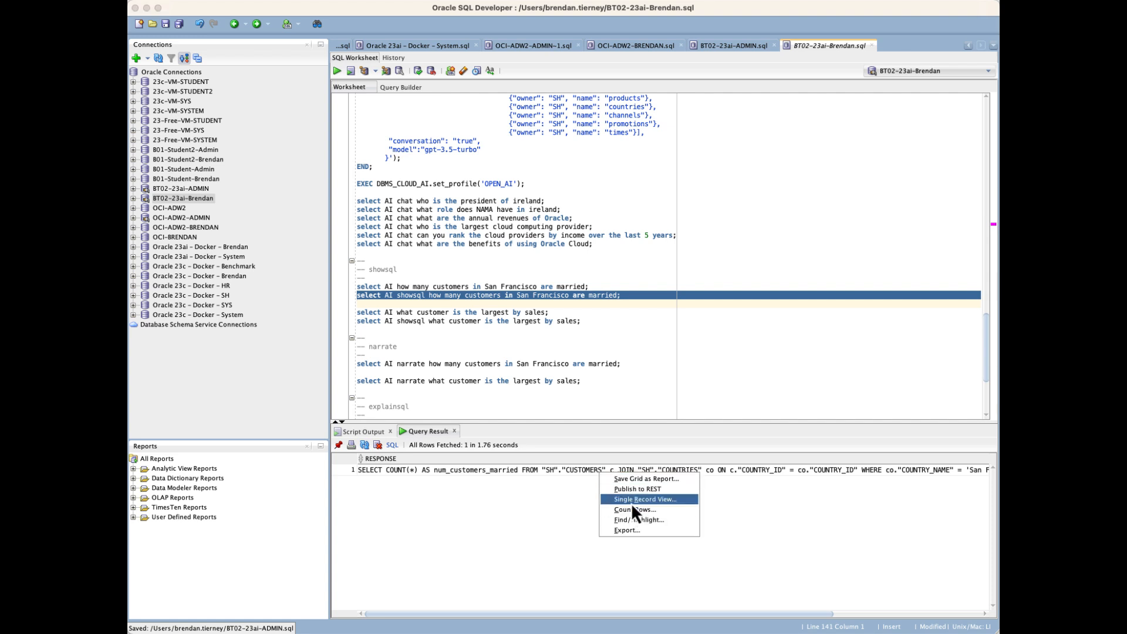
View the generated COUNT(*) SQL in full via Single Record View and View Value.
click(644, 499)
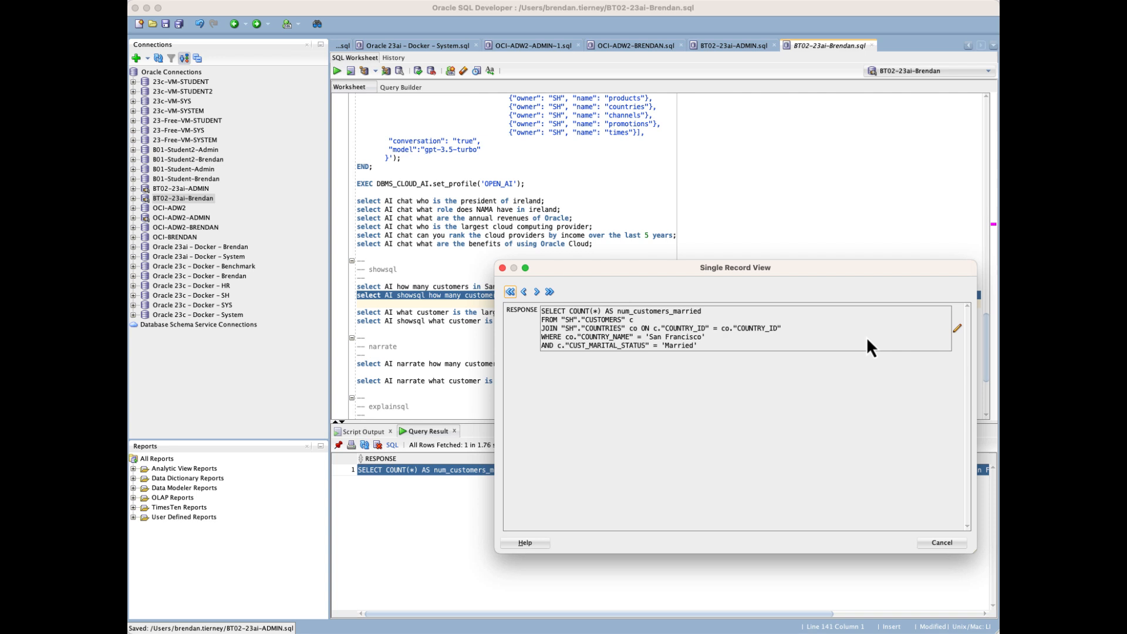
click(957, 328)
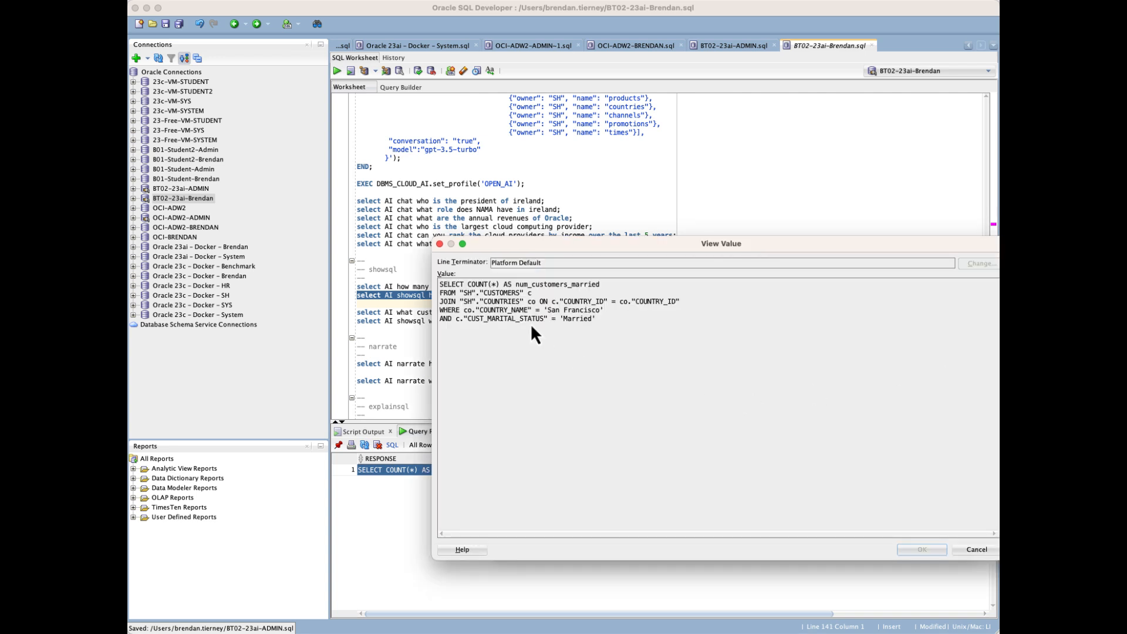
mouse_move(512, 310)
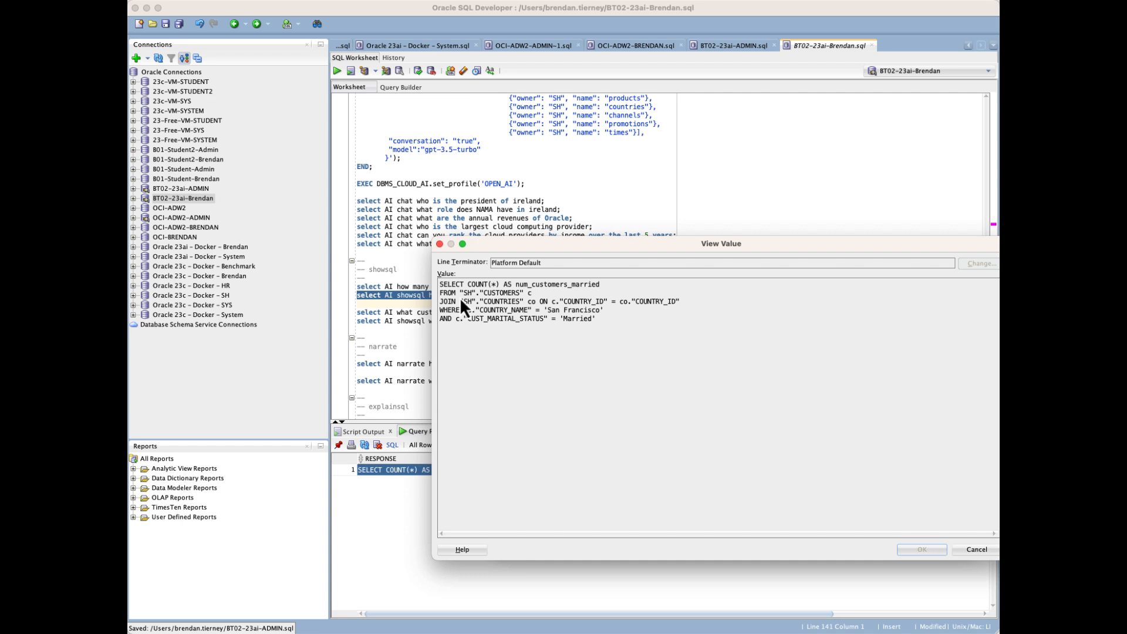
mouse_move(504, 315)
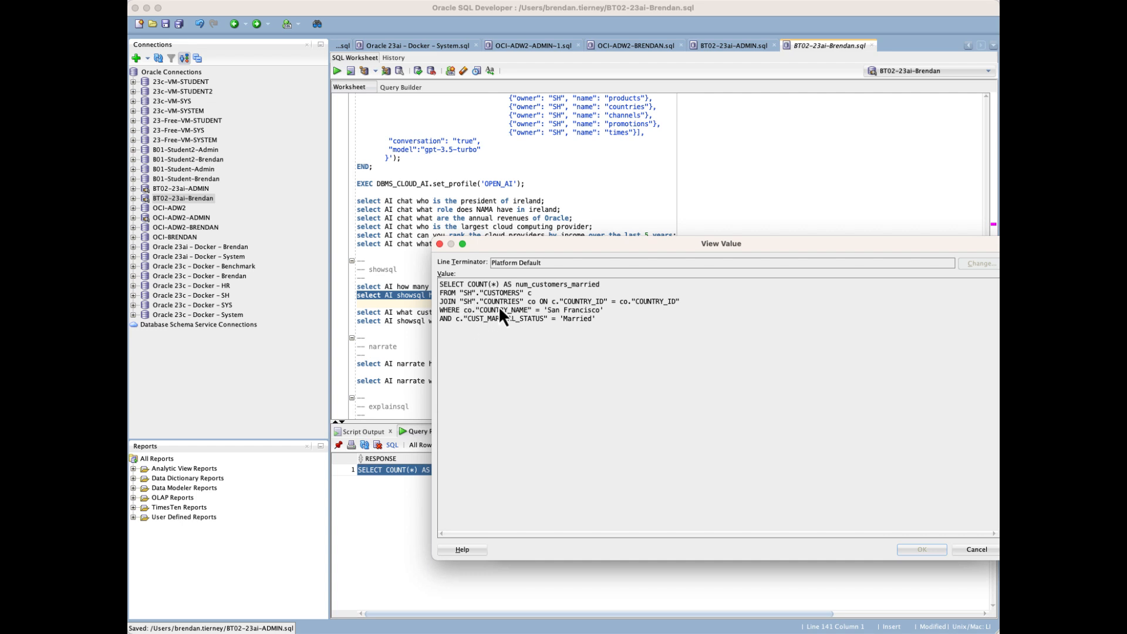
mouse_move(498, 321)
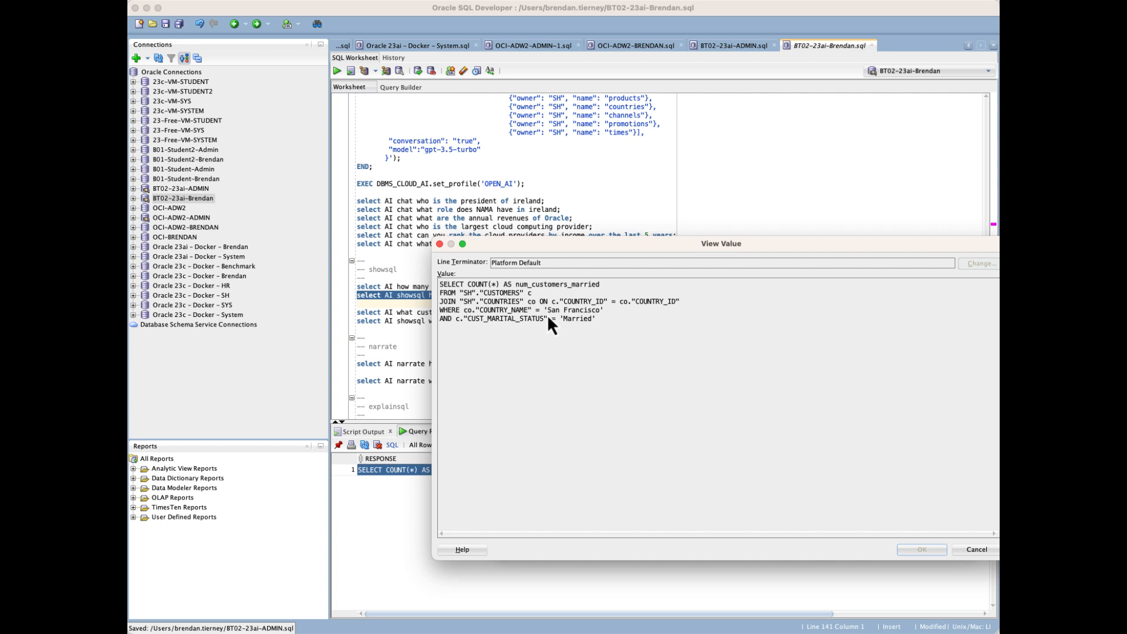
mouse_move(582, 327)
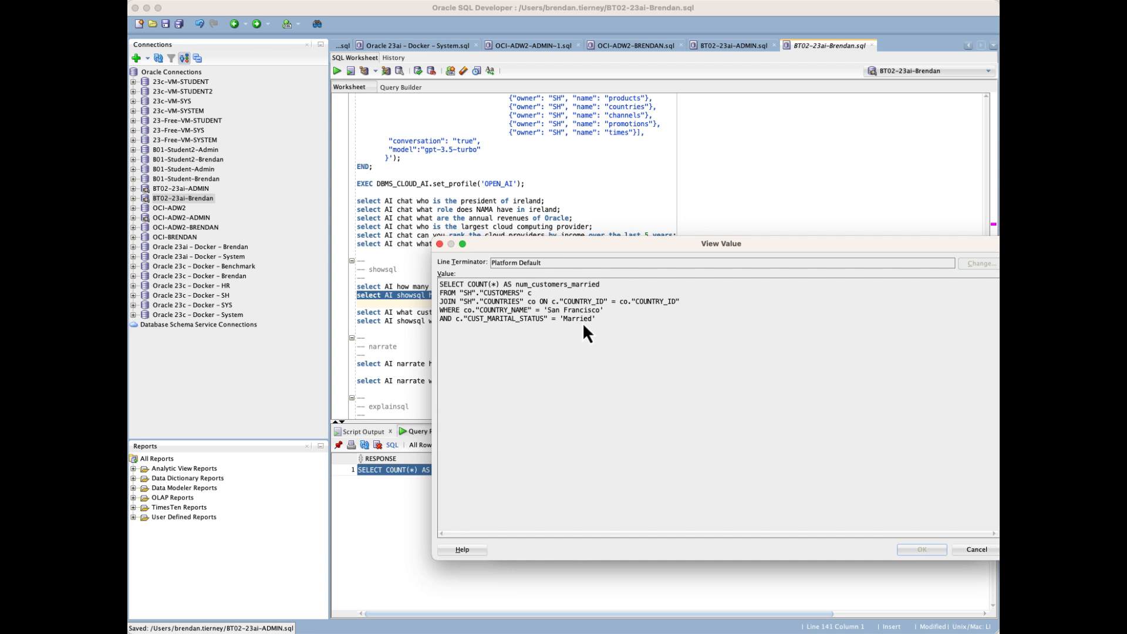
mouse_move(888, 496)
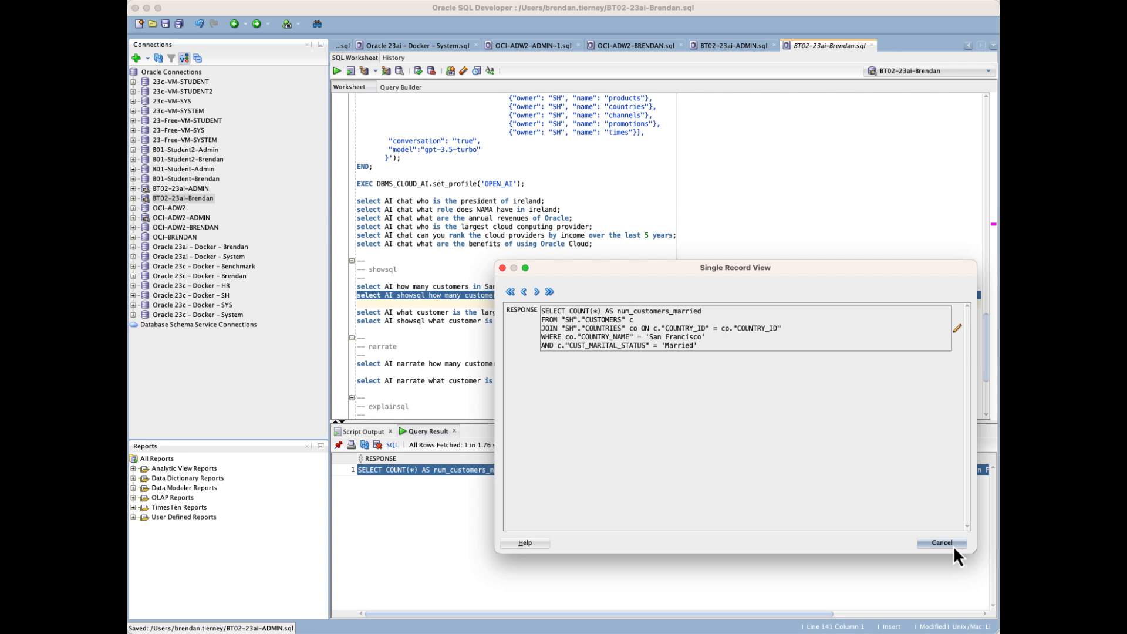
Close the record viewer and run the largest-customer-by-sales showsql question.
click(941, 542)
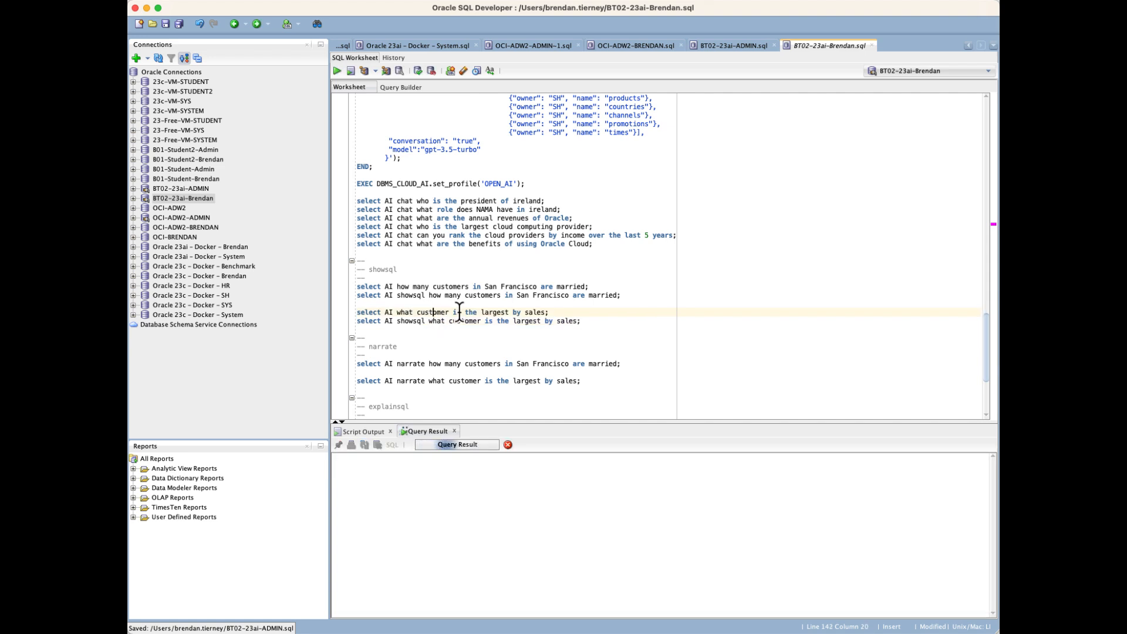
click(337, 70)
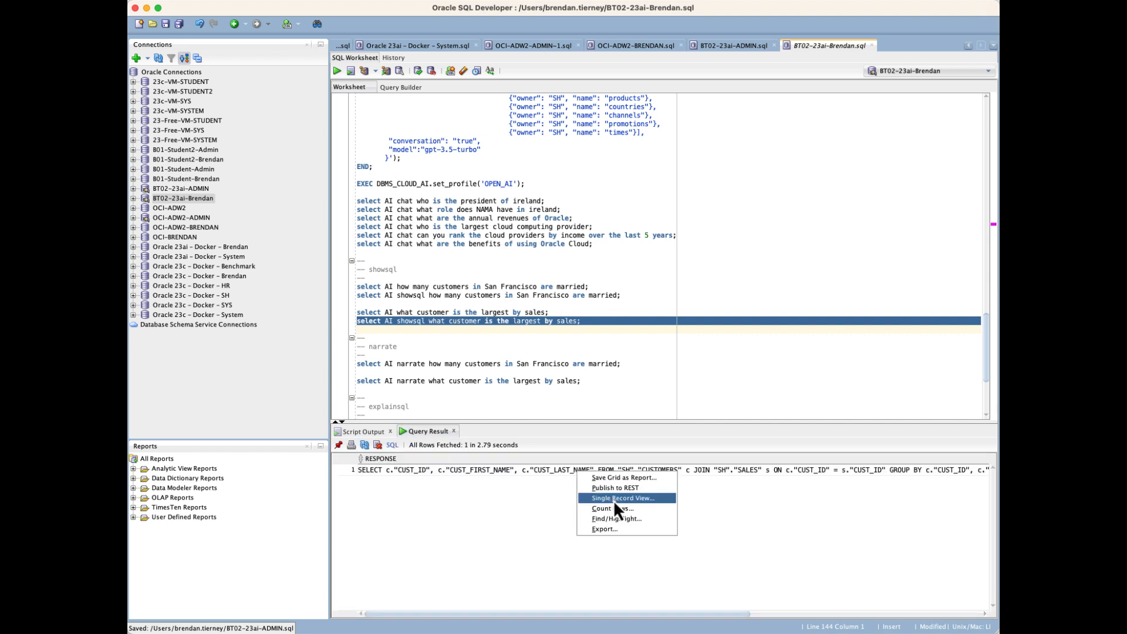
View the full generated top-customer SQL in the record viewer, then close it.
click(621, 498)
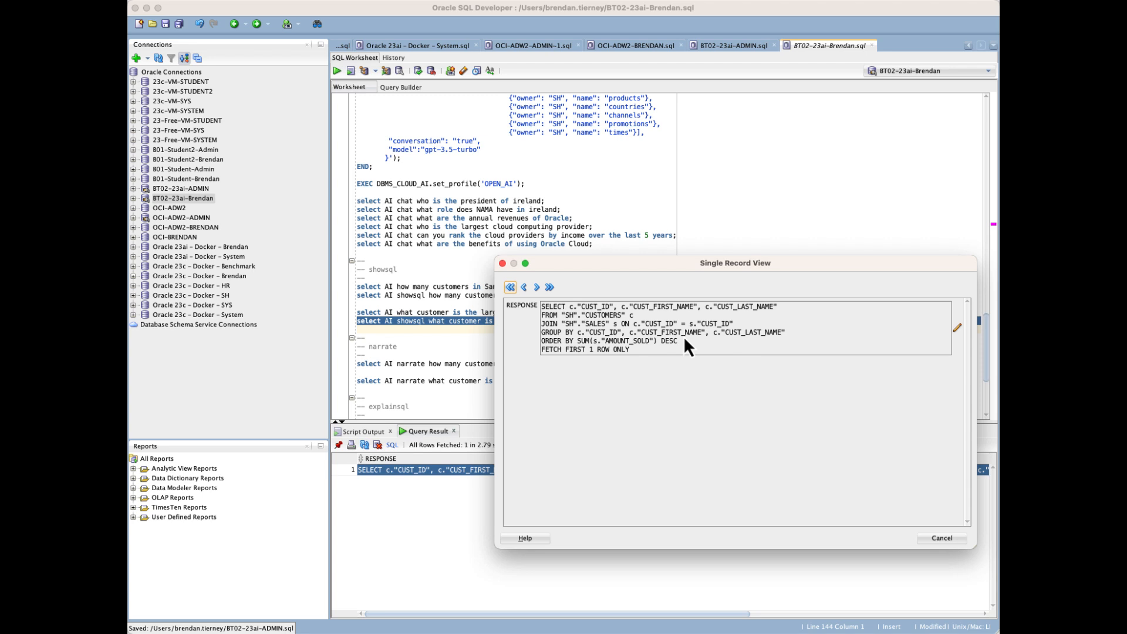
click(957, 328)
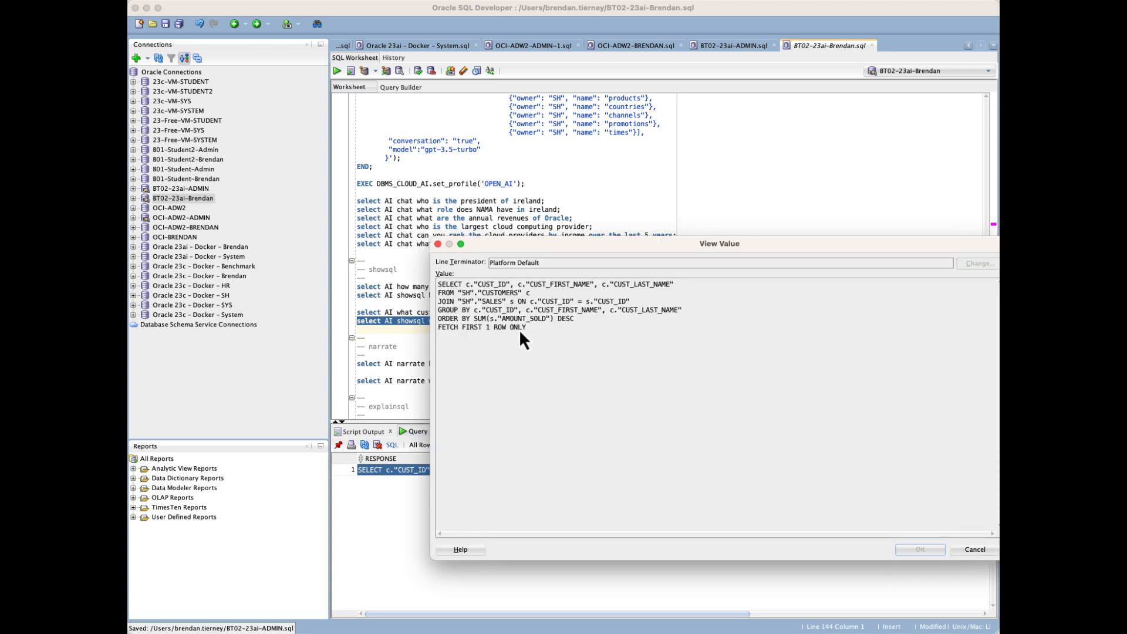
mouse_move(530, 332)
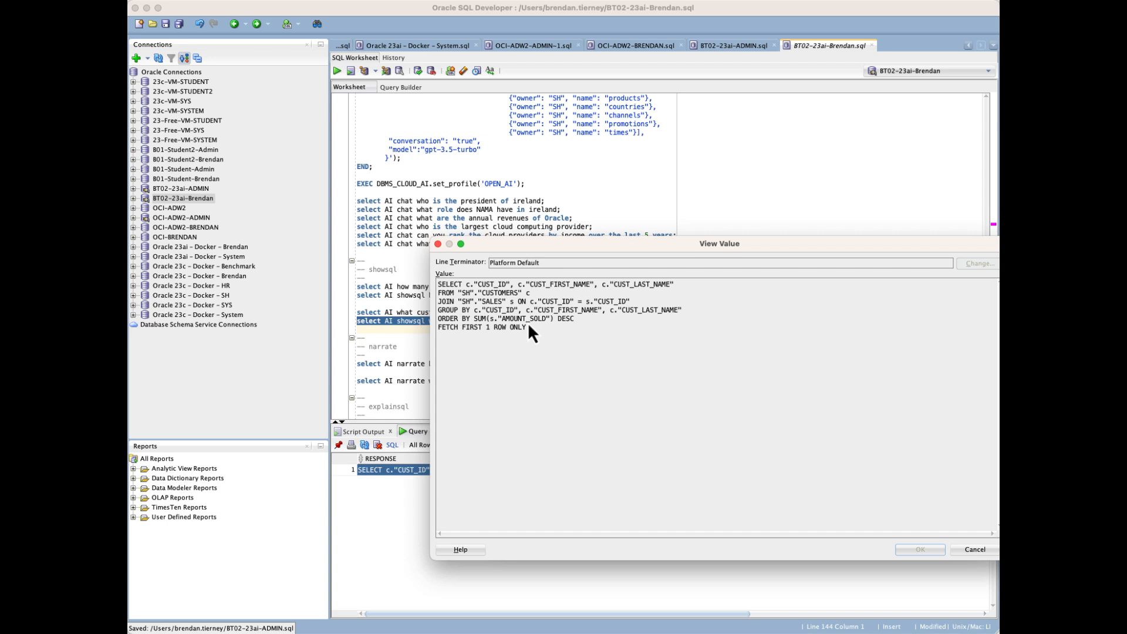
mouse_move(446, 257)
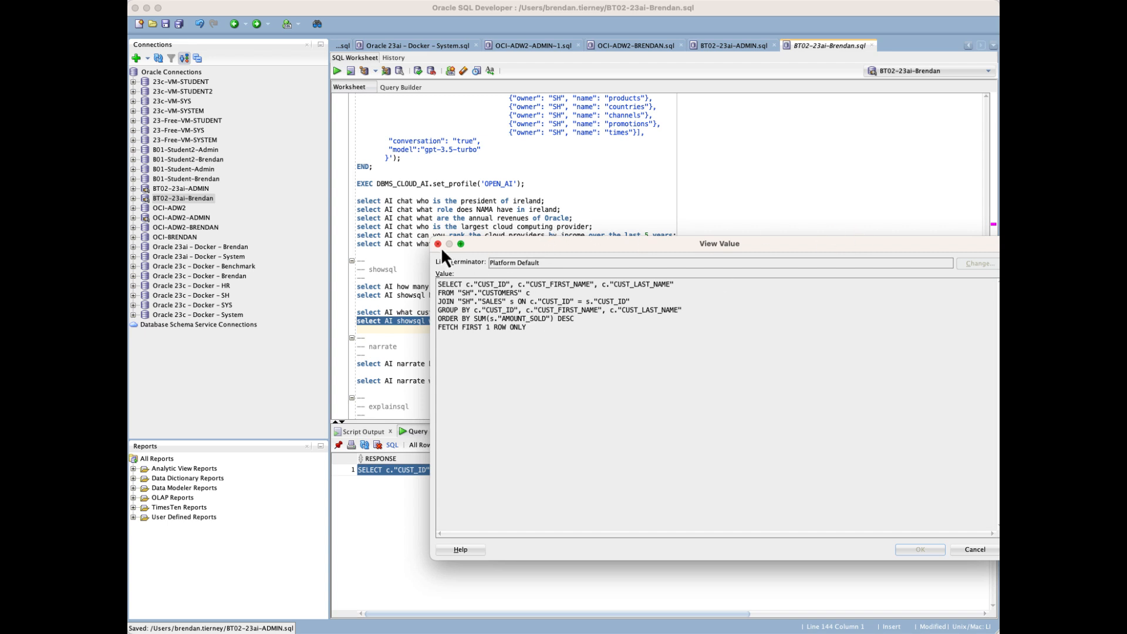
mouse_move(442, 255)
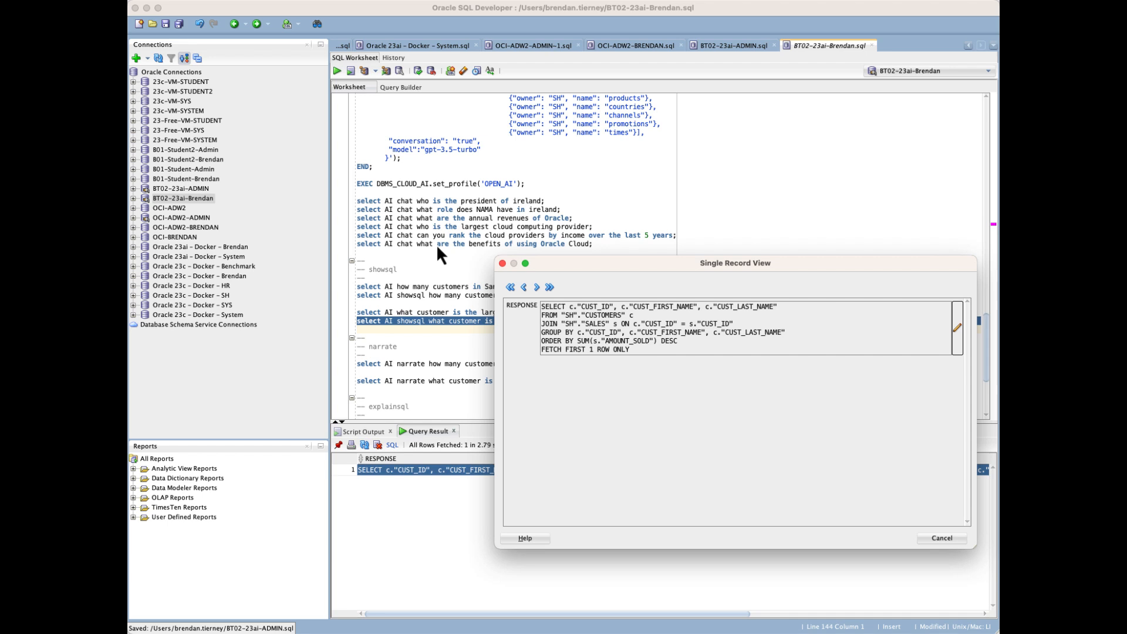
mouse_move(509, 287)
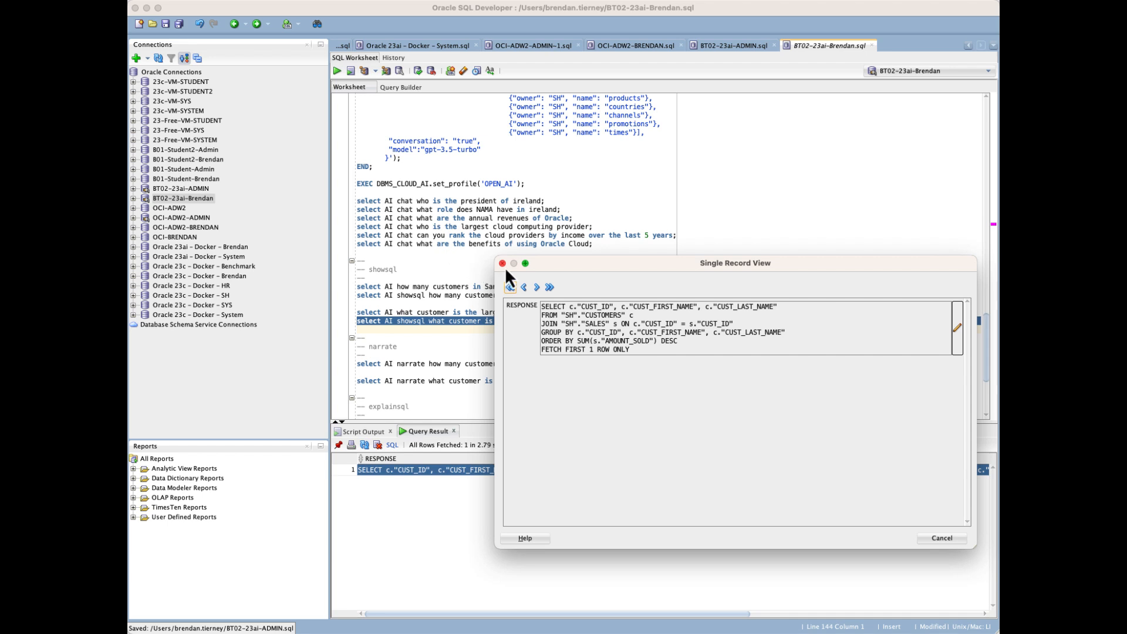
click(503, 263)
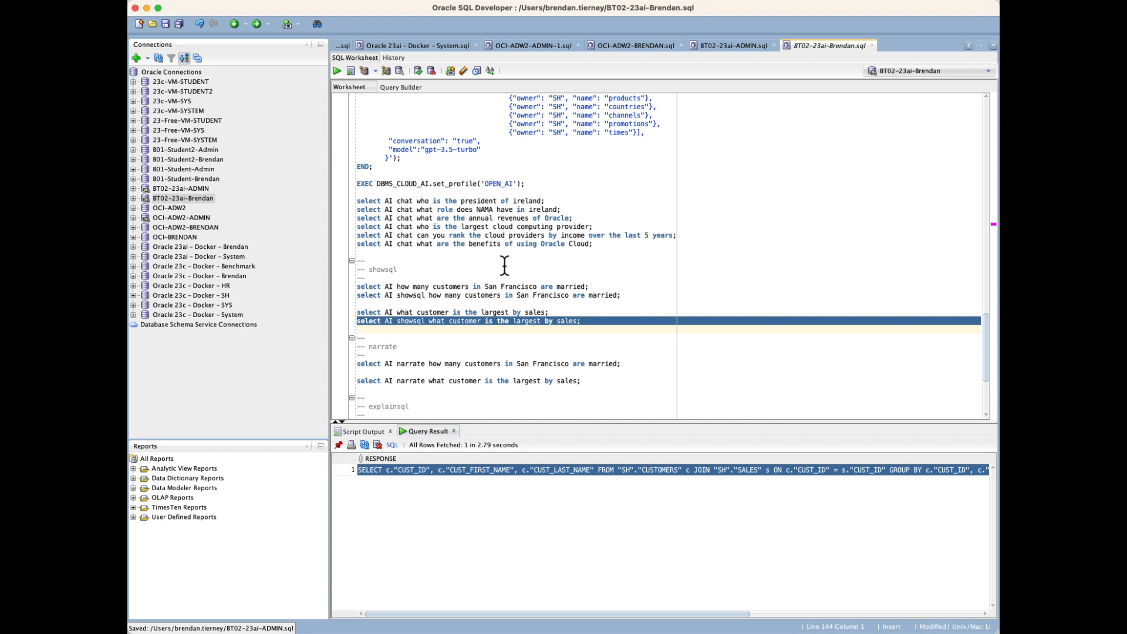
mouse_move(469, 306)
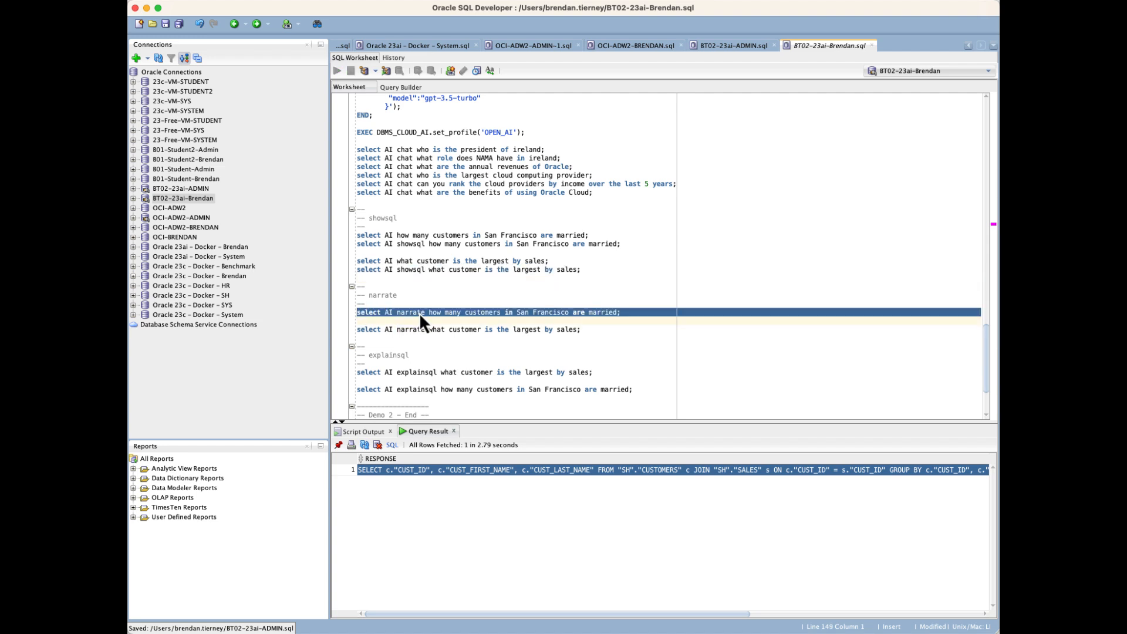
Run the narrate query asking how many San Francisco customers are married.
click(336, 71)
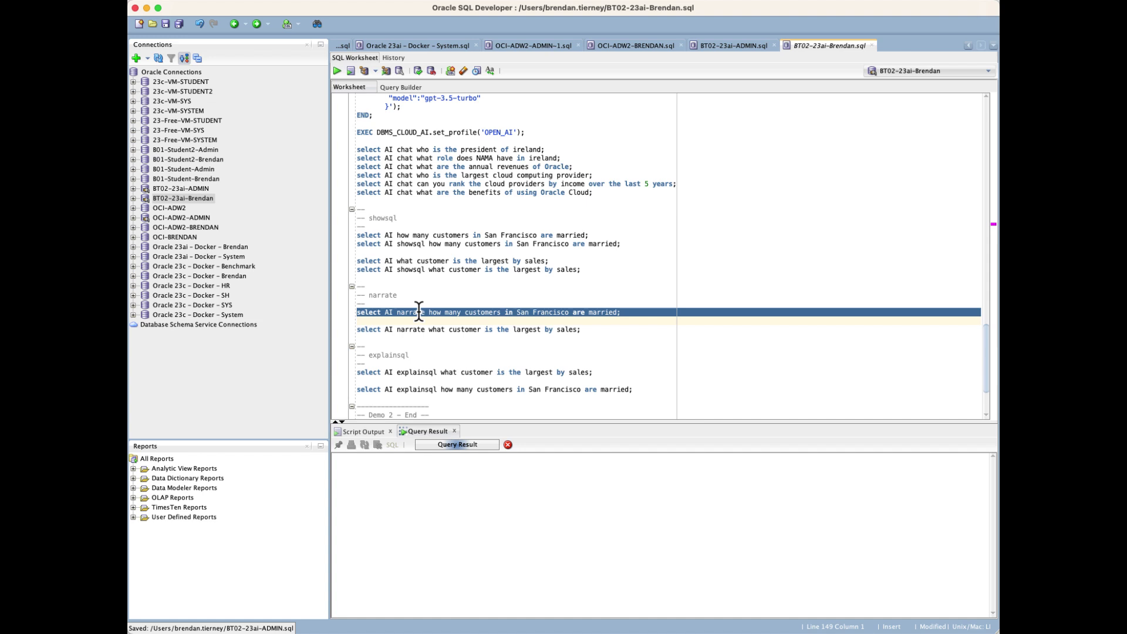
Read the 'zero customers are married' answer and select the largest-customer narrate query.
click(337, 71)
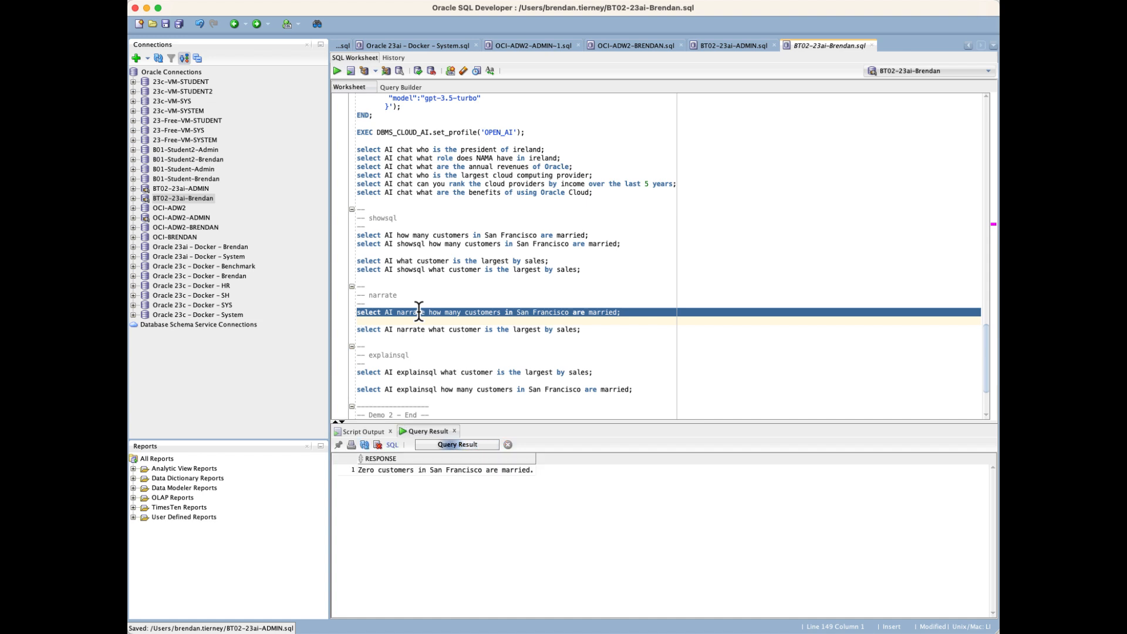
click(337, 70)
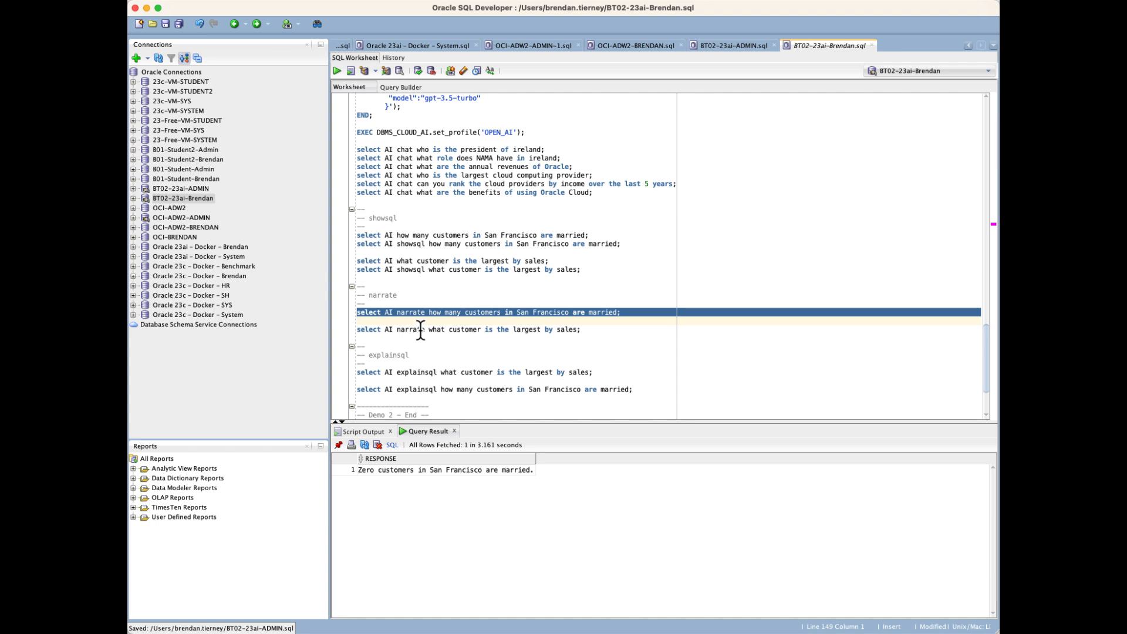
double_click(410, 329)
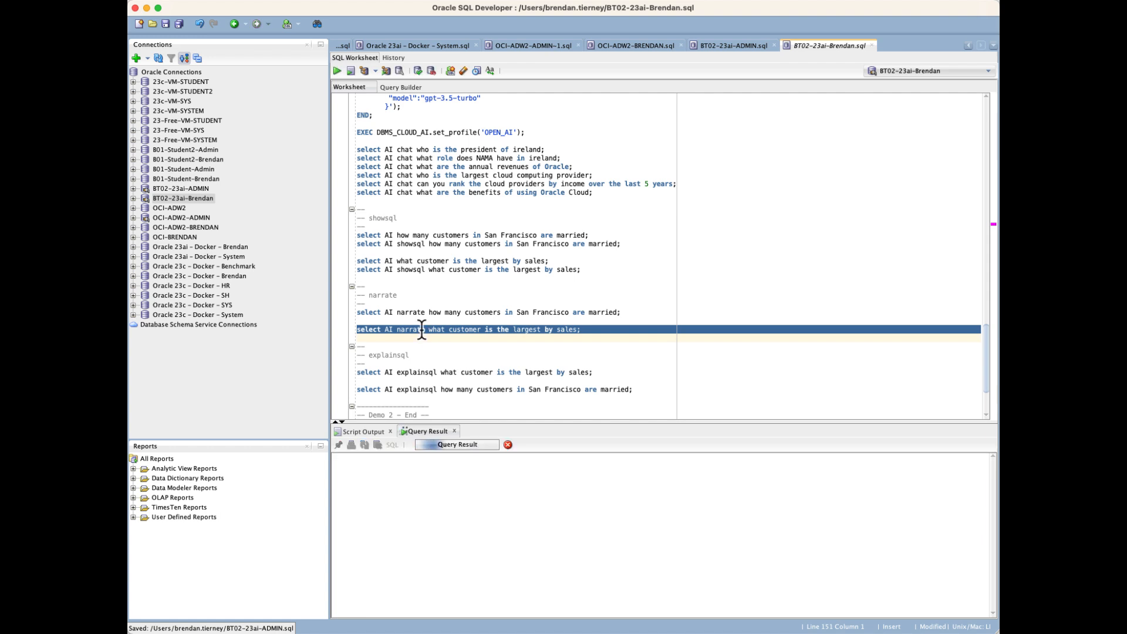
Run the narrate query naming customer ID 11407 as largest by sales.
click(337, 71)
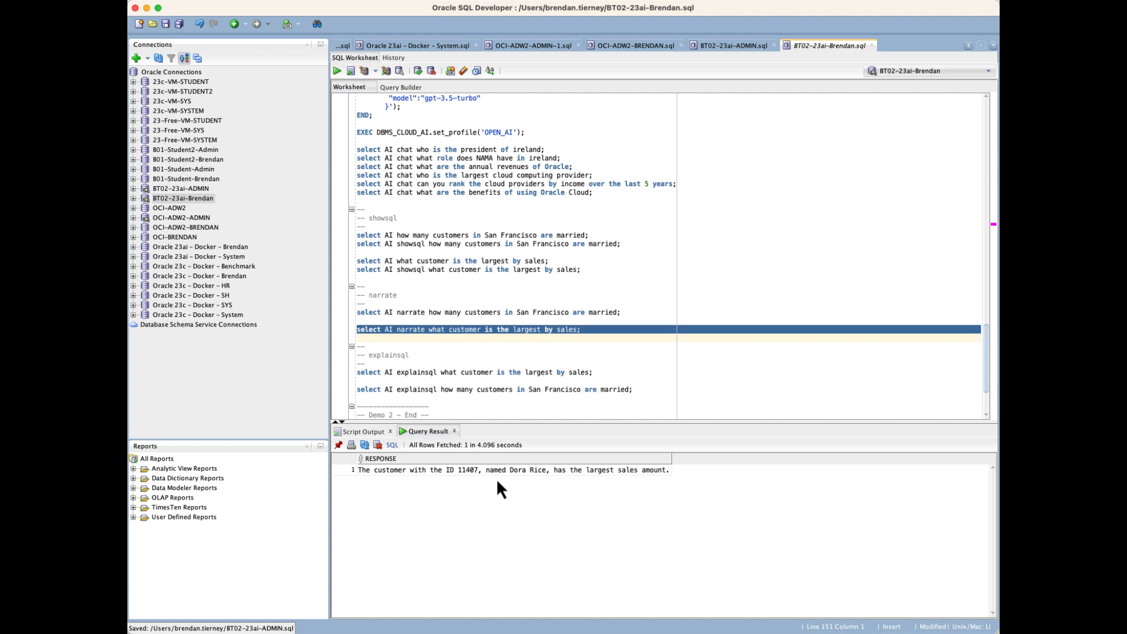
mouse_move(499, 498)
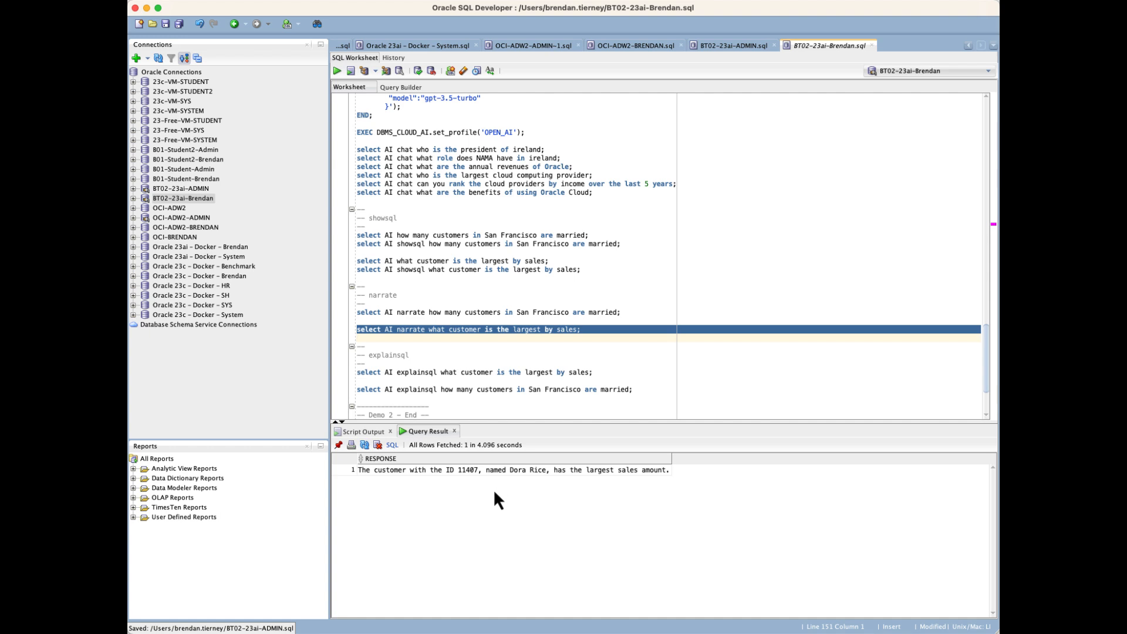
mouse_move(465, 487)
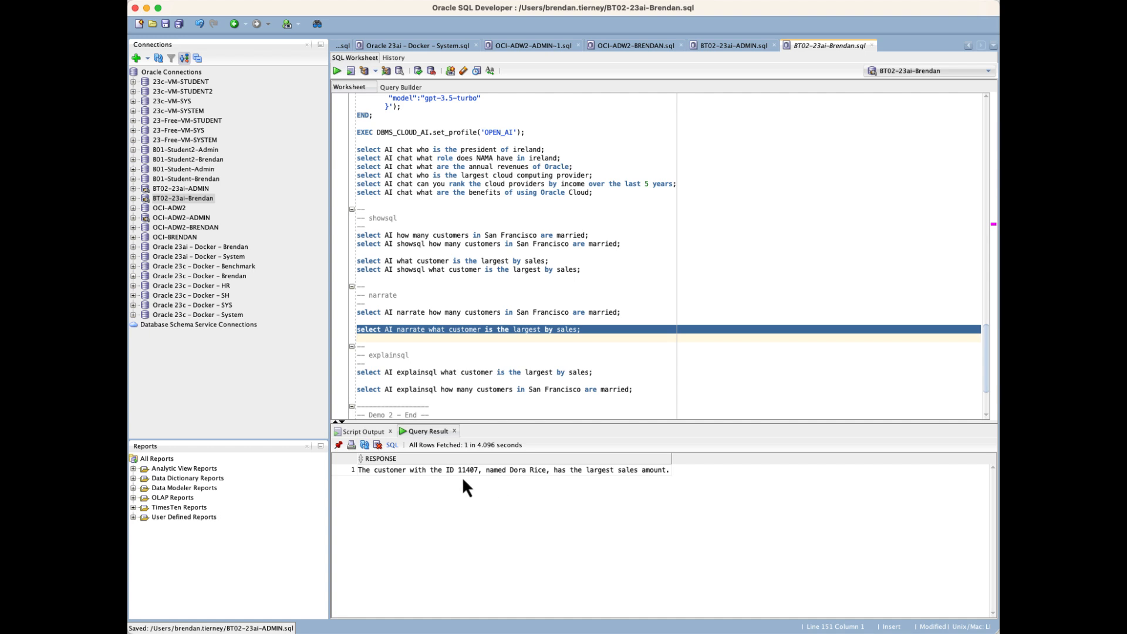
mouse_move(399, 372)
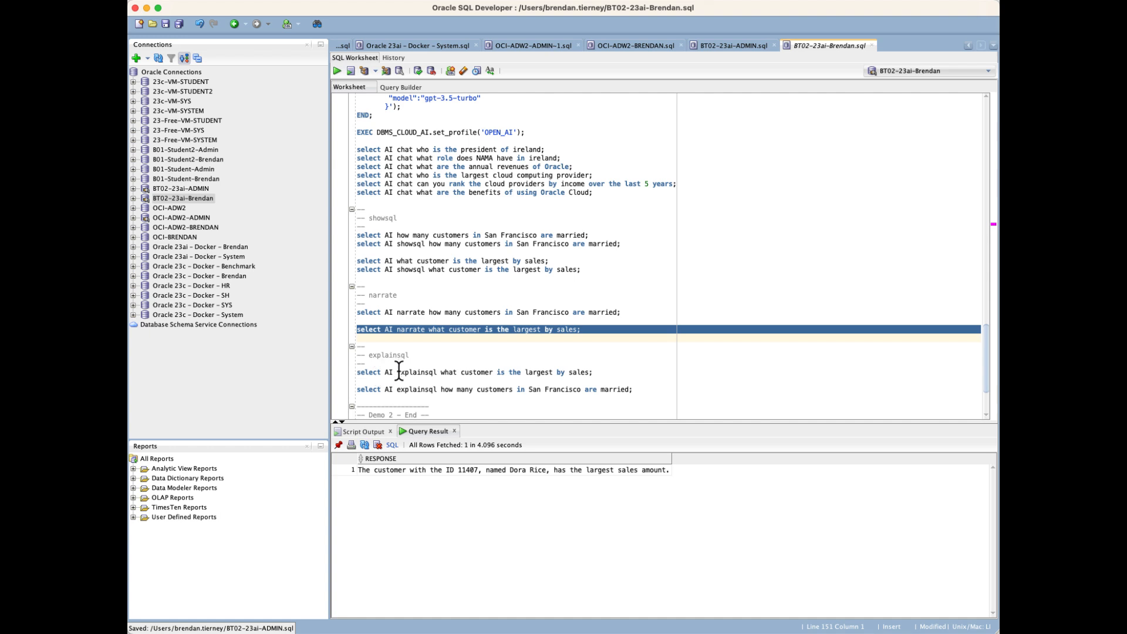
Run the largest-customer explainsql query, read its SQL and explanation in Single Record View, then close it.
double_click(415, 372)
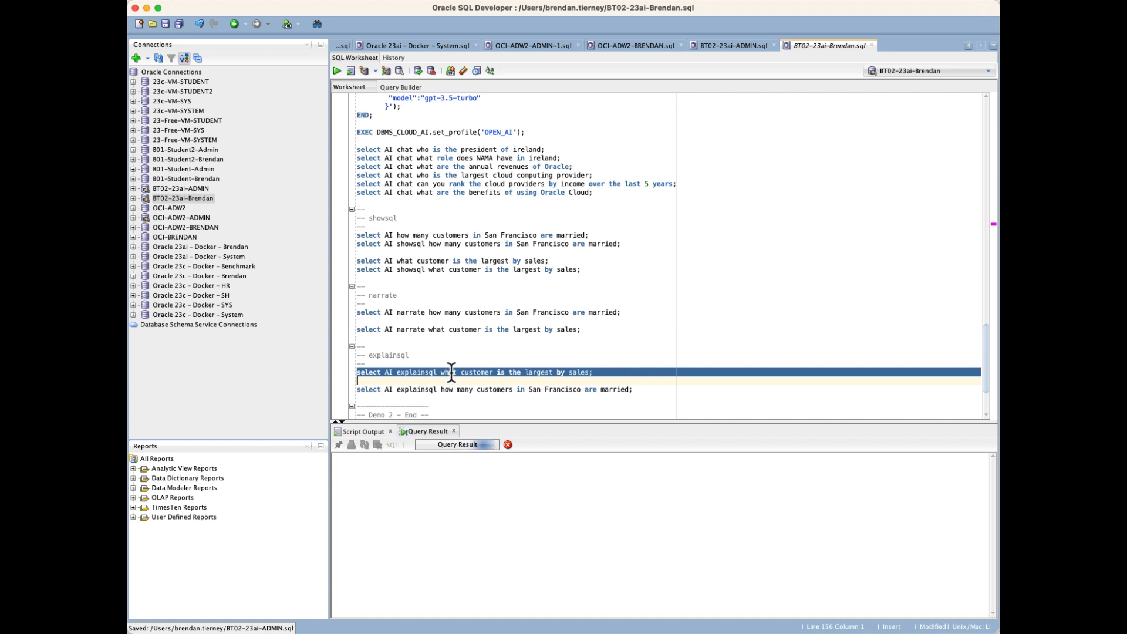
click(337, 70)
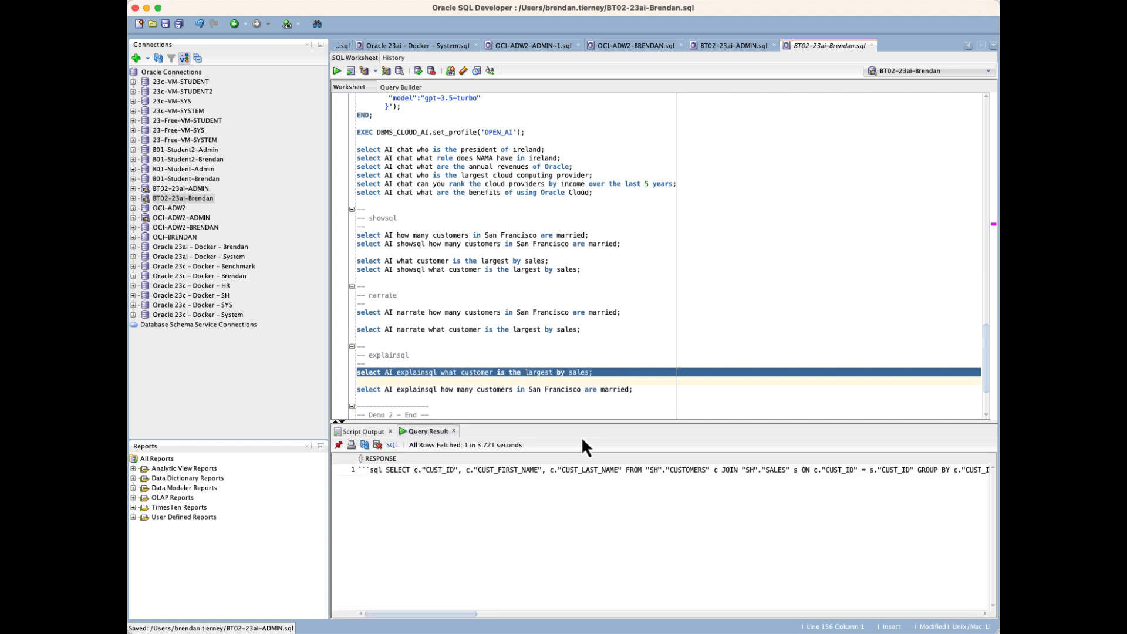
right_click(586, 470)
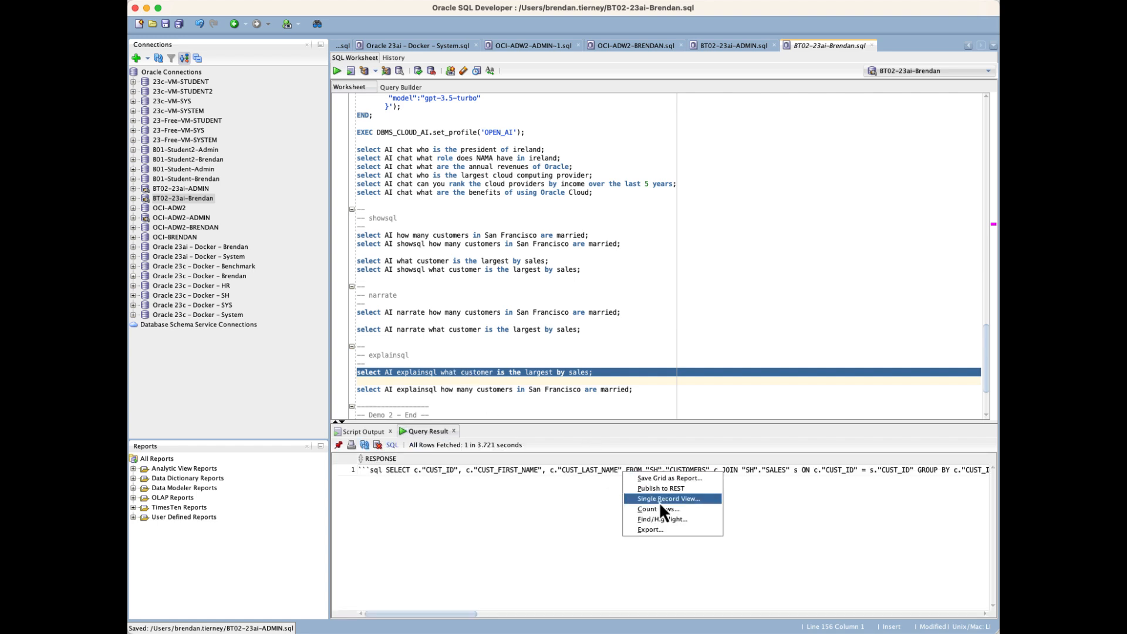
click(666, 498)
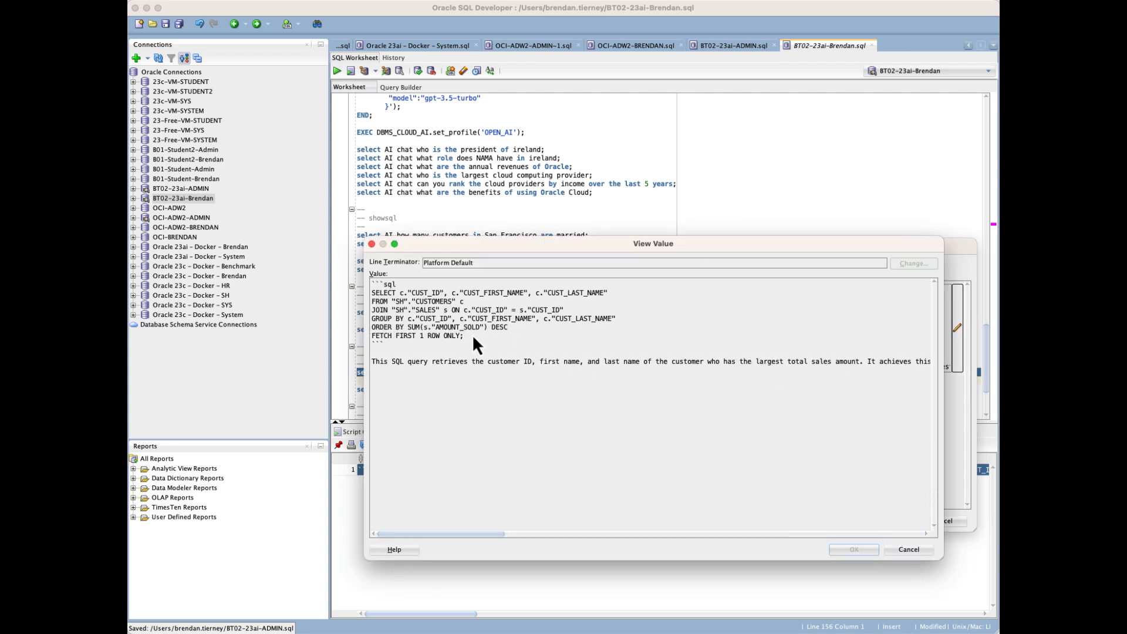
mouse_move(402, 305)
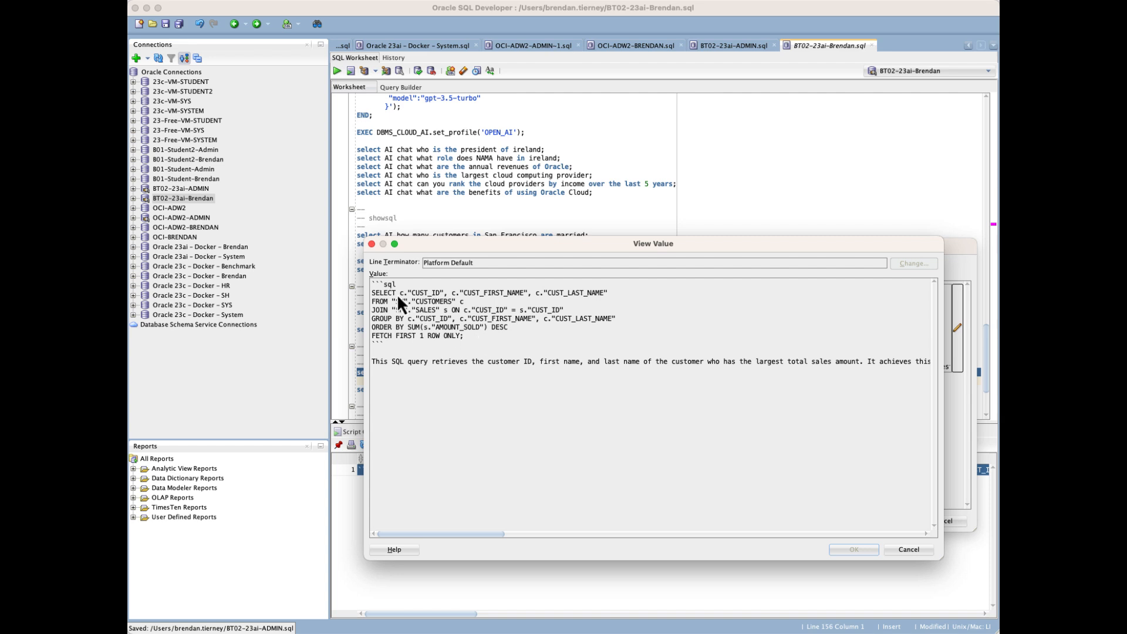
mouse_move(501, 377)
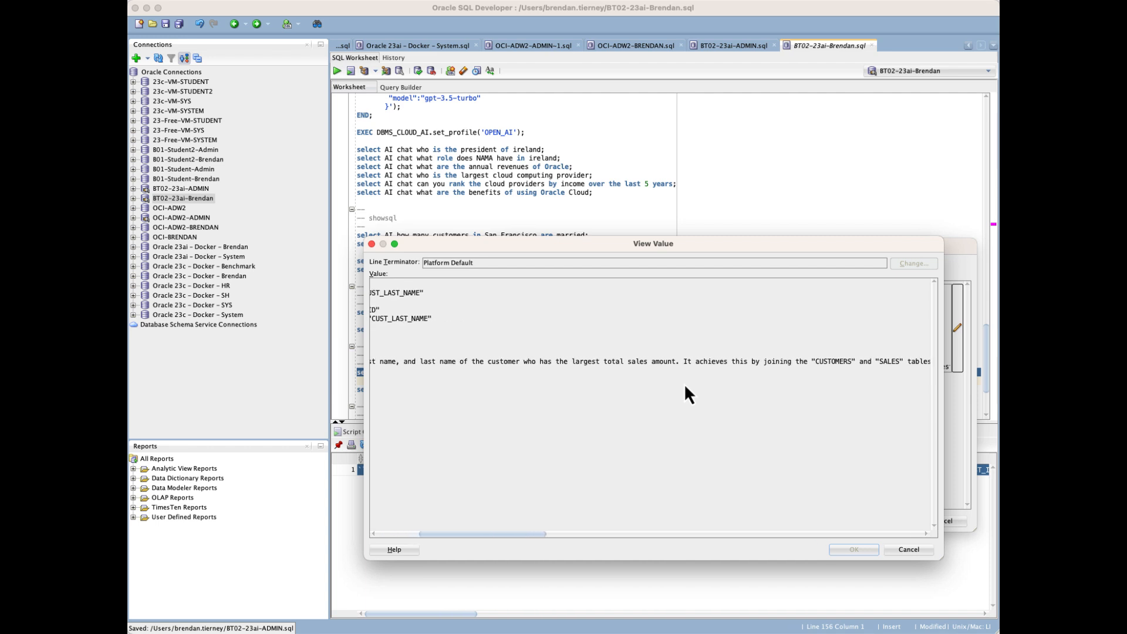
scroll(right, 3)
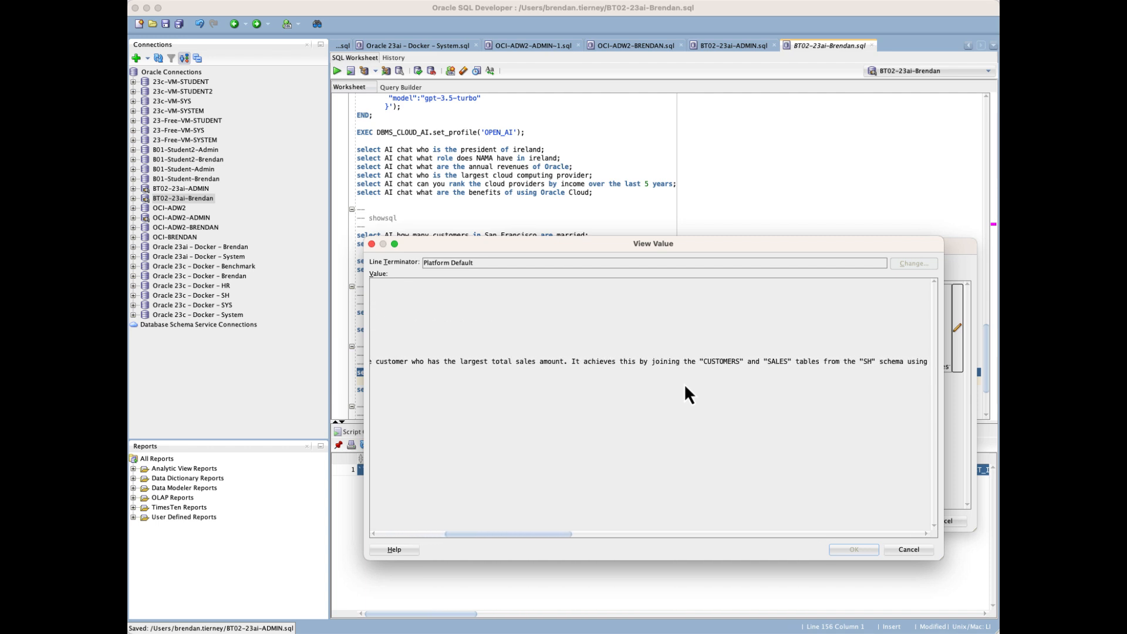
mouse_move(933, 559)
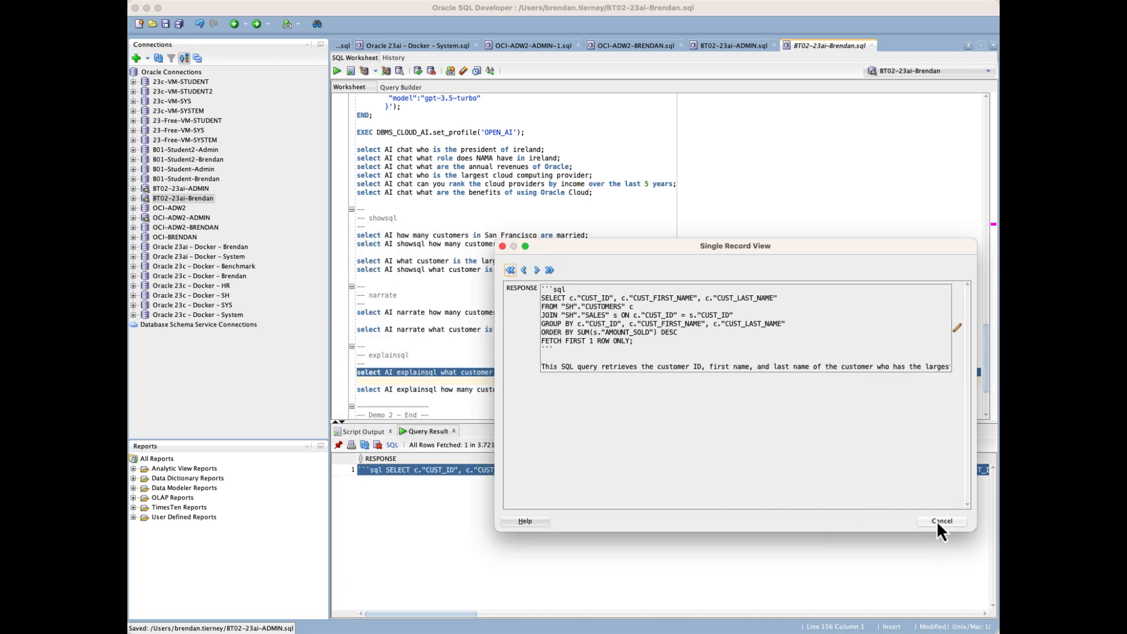
click(940, 520)
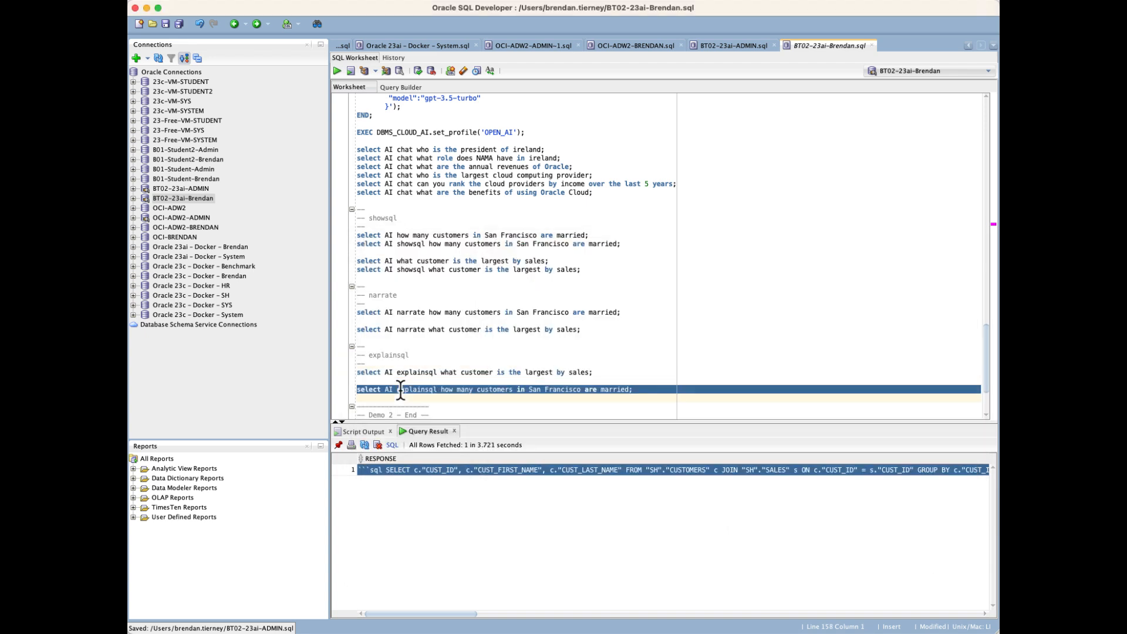
Run the married San Francisco customers explainsql query, read its COUNT SQL and explanation, then close the viewer.
click(337, 70)
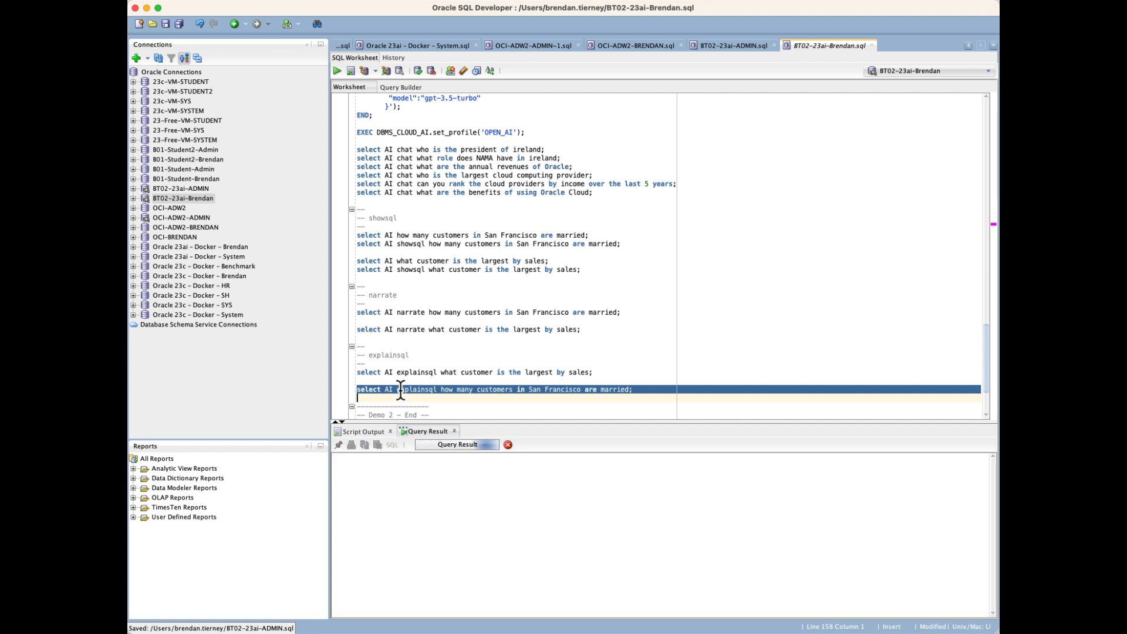
click(336, 71)
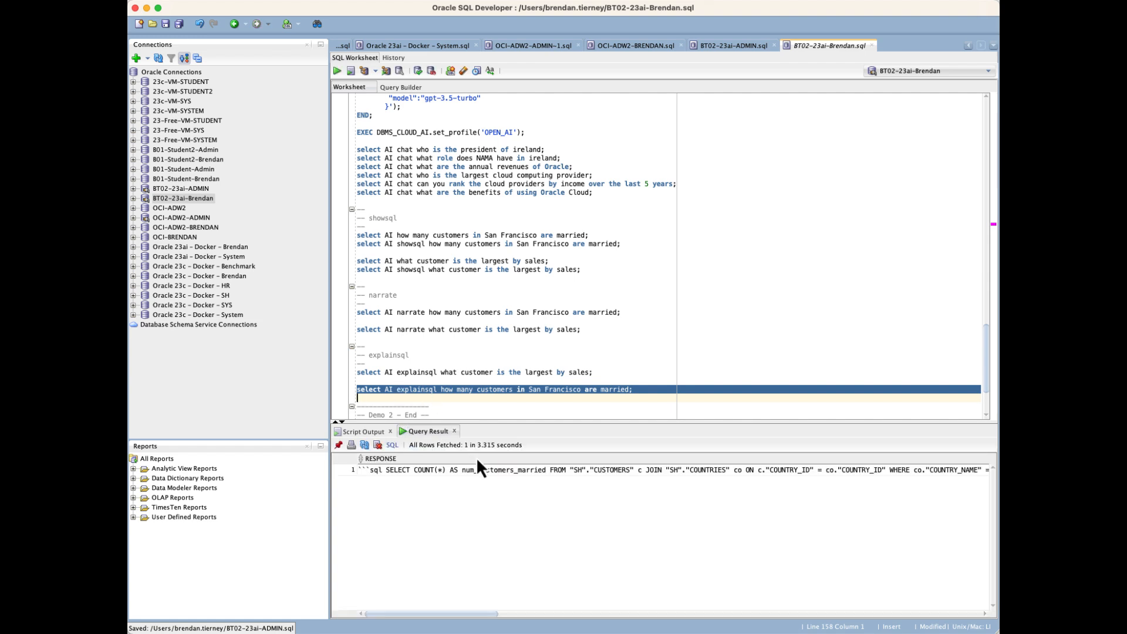
right_click(481, 471)
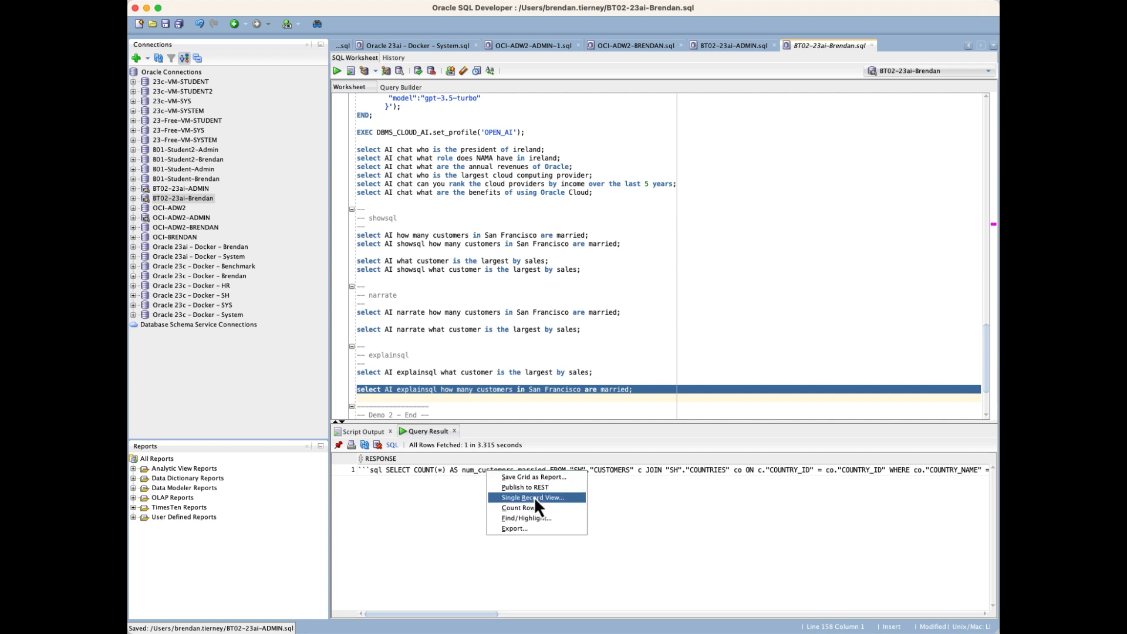
click(532, 498)
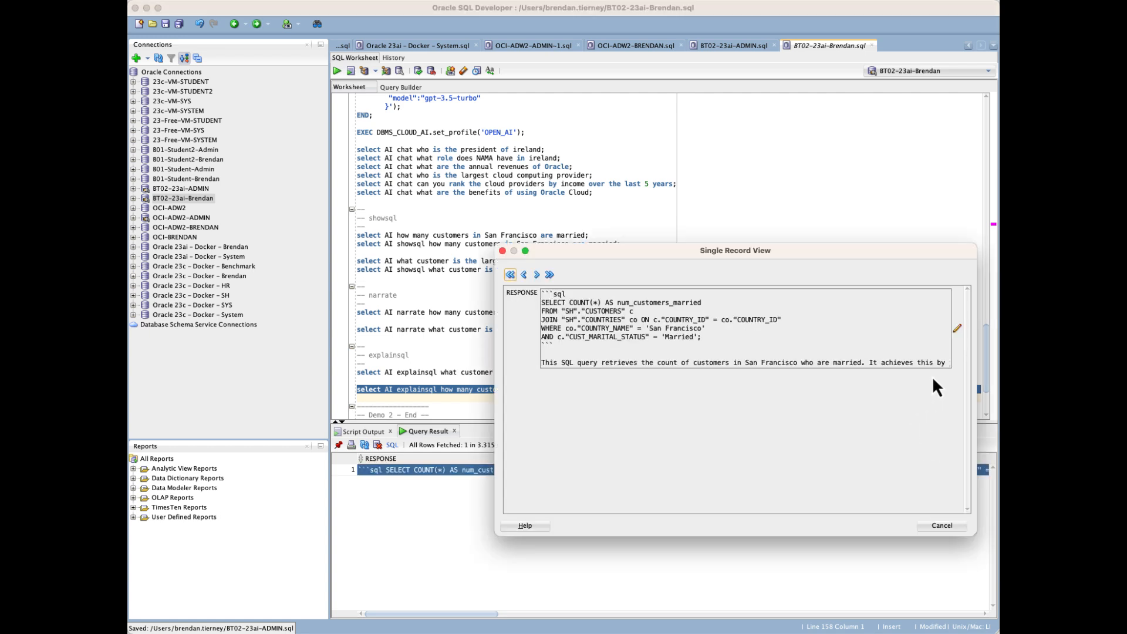
click(956, 328)
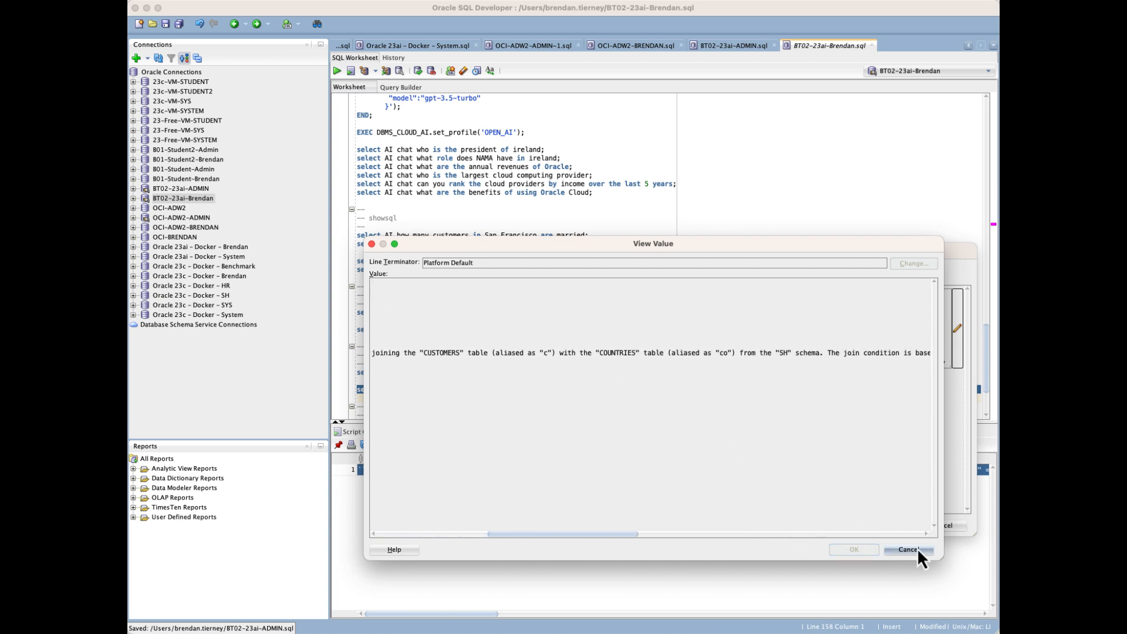
click(909, 550)
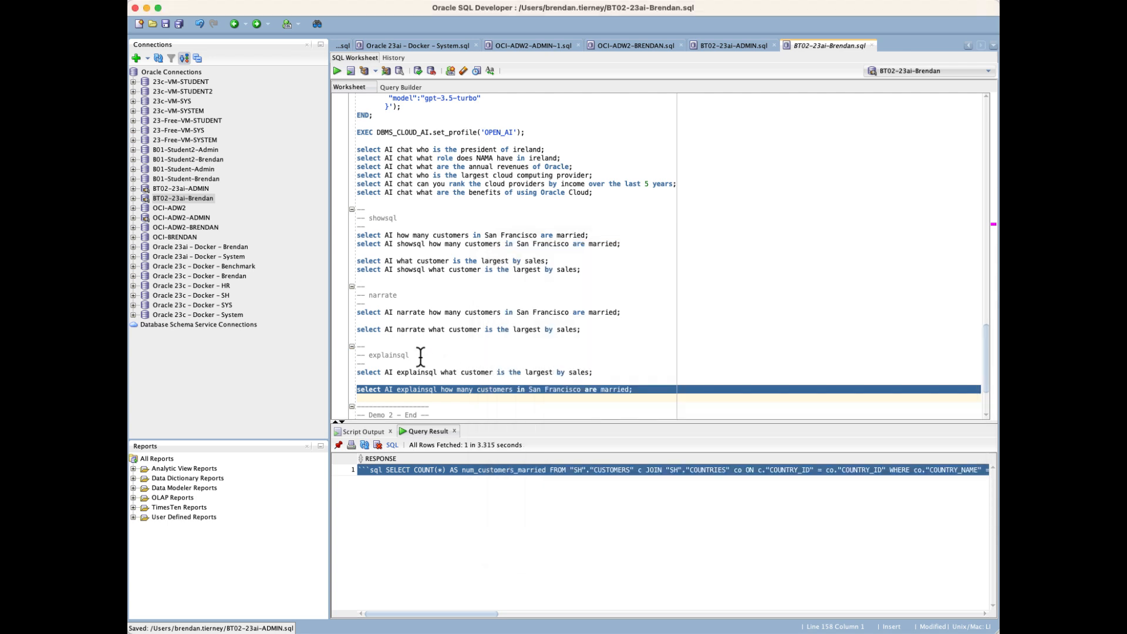